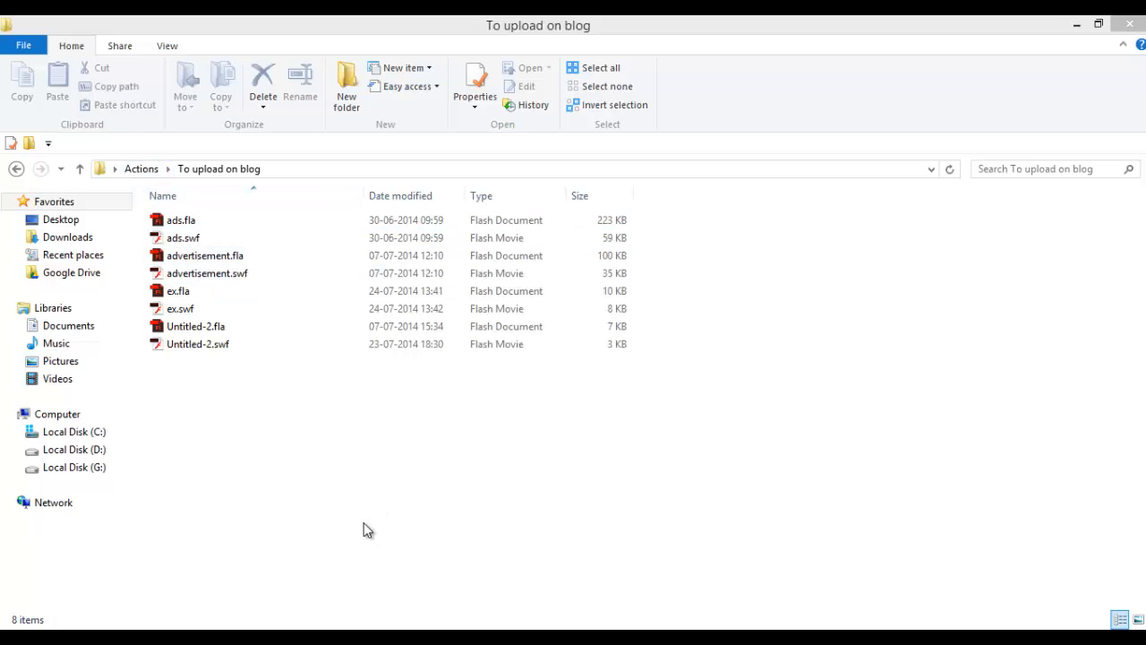
{"action": "mouse_move", "coordinate": [294, 390]}
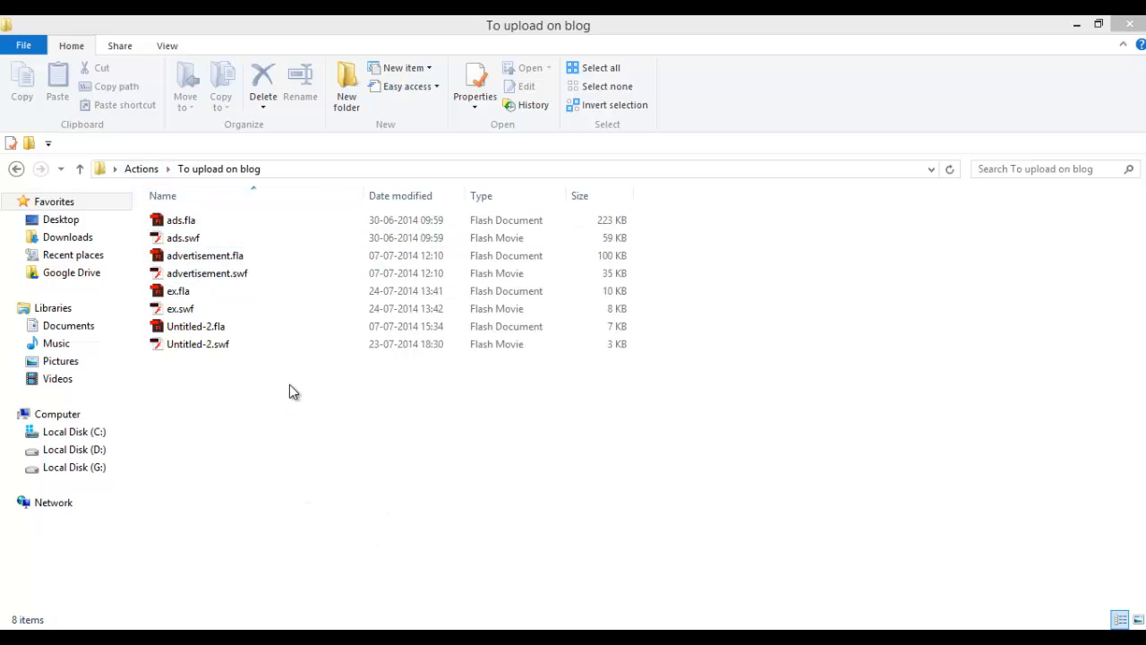
{"action": "mouse_move", "coordinate": [283, 371]}
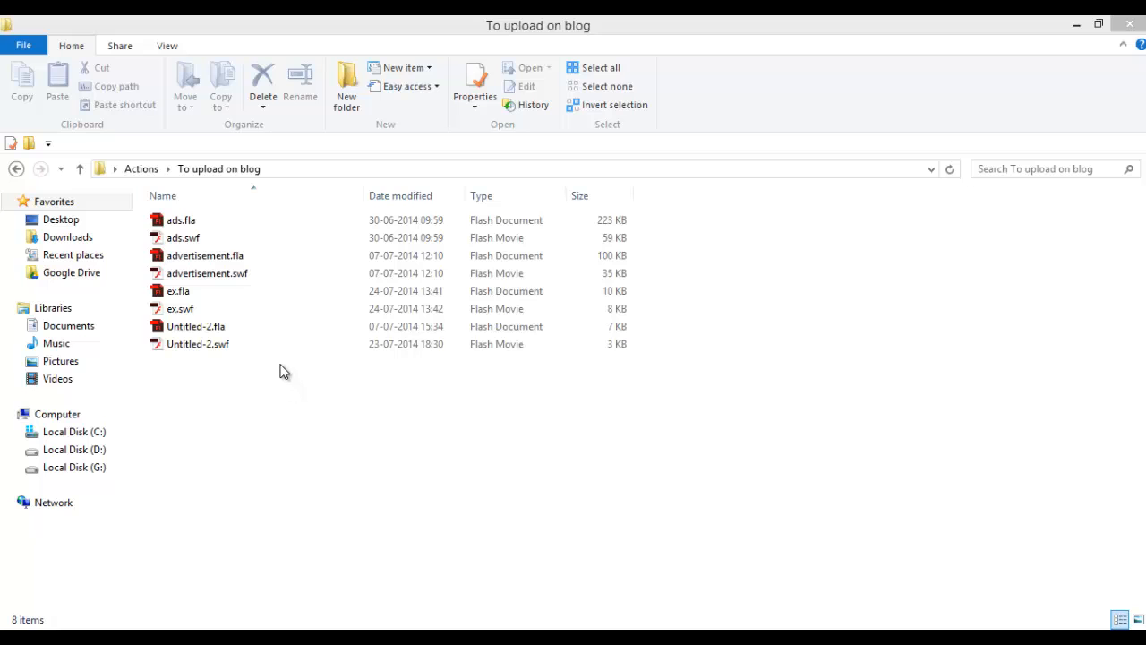
Step: Preview the finished movie, the language-buttons example and the advertisement SWF in Flash Player
{"action": "double_click", "coordinate": [197, 344]}
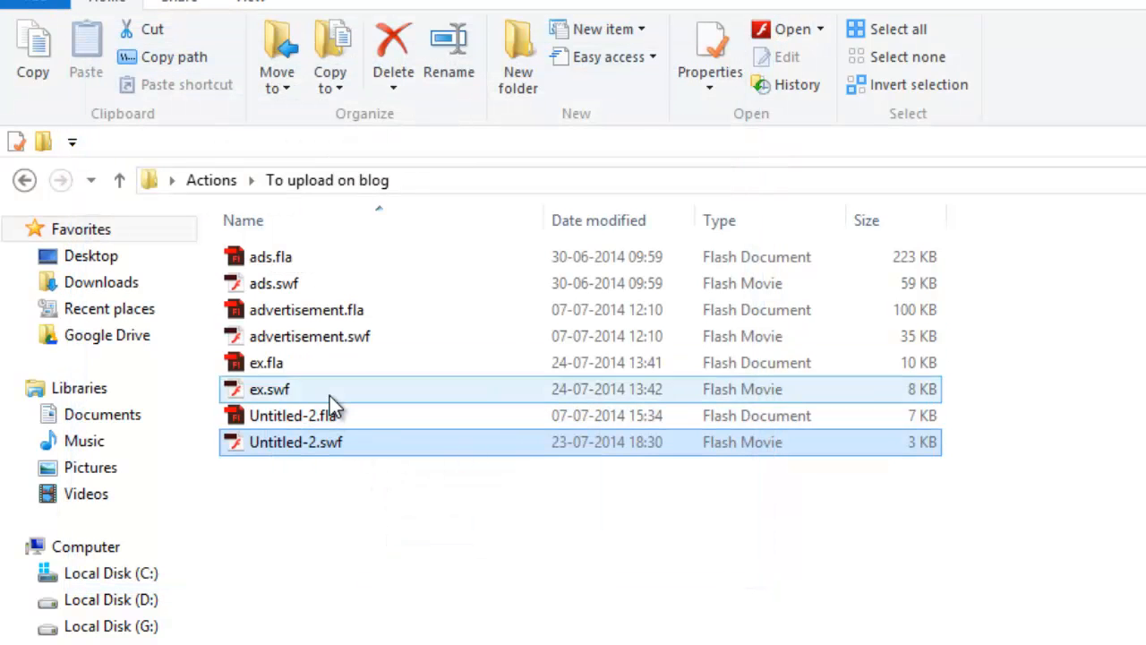
{"action": "double_click", "coordinate": [268, 388]}
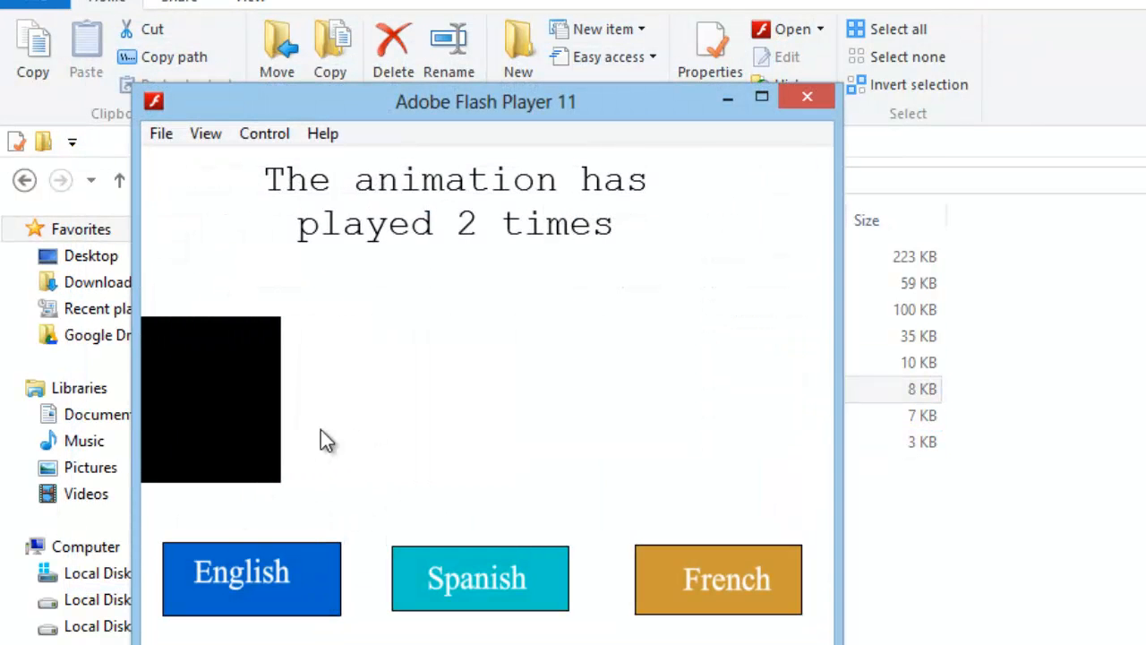
{"action": "left_click", "coordinate": [480, 579]}
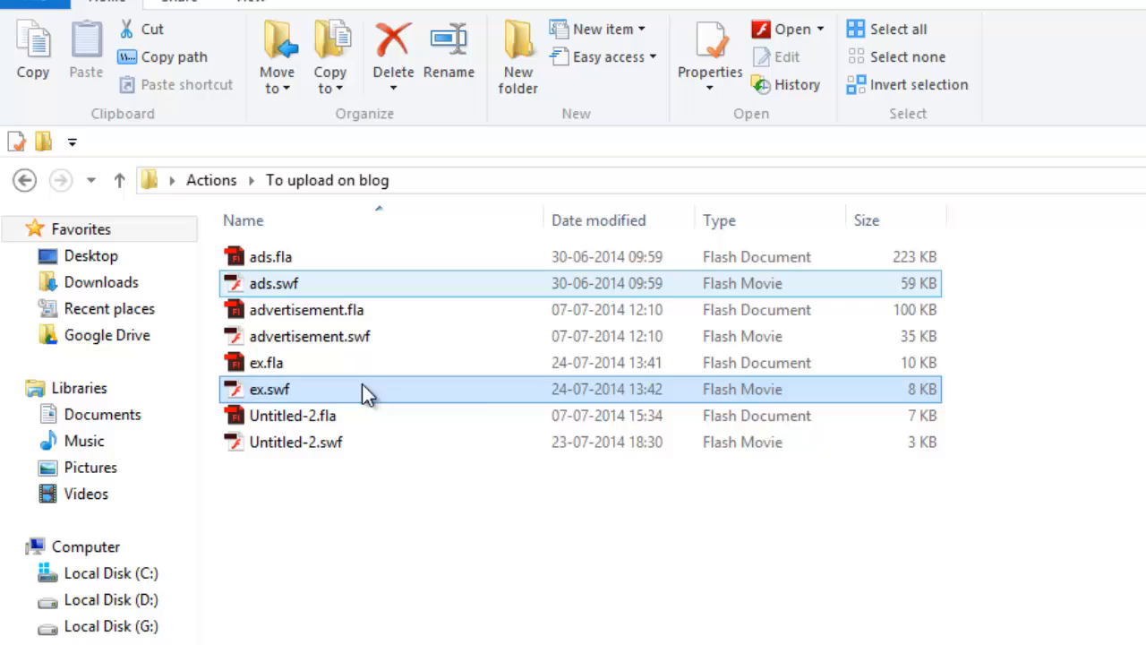
{"action": "double_click", "coordinate": [268, 389]}
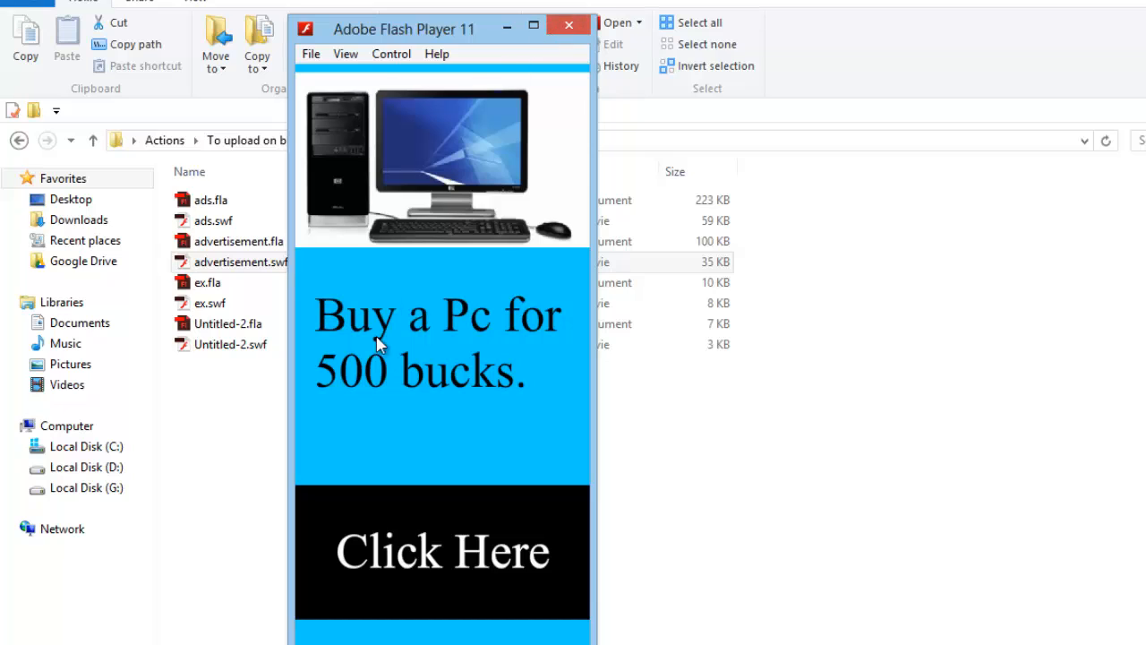
{"action": "mouse_move", "coordinate": [459, 552]}
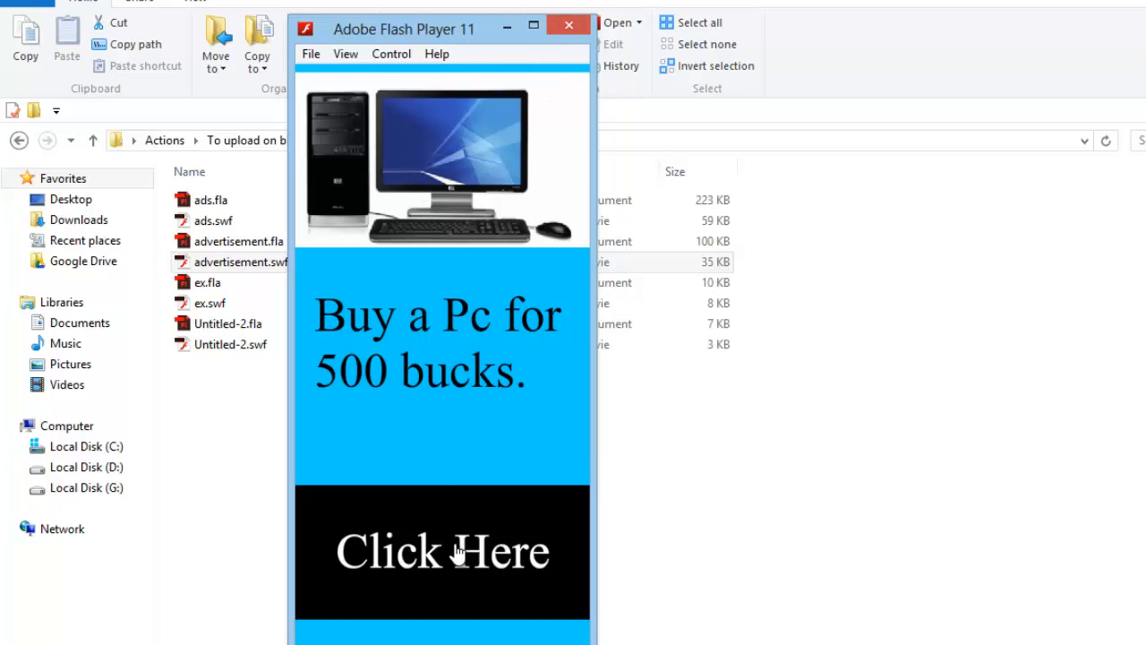
{"action": "mouse_move", "coordinate": [569, 25]}
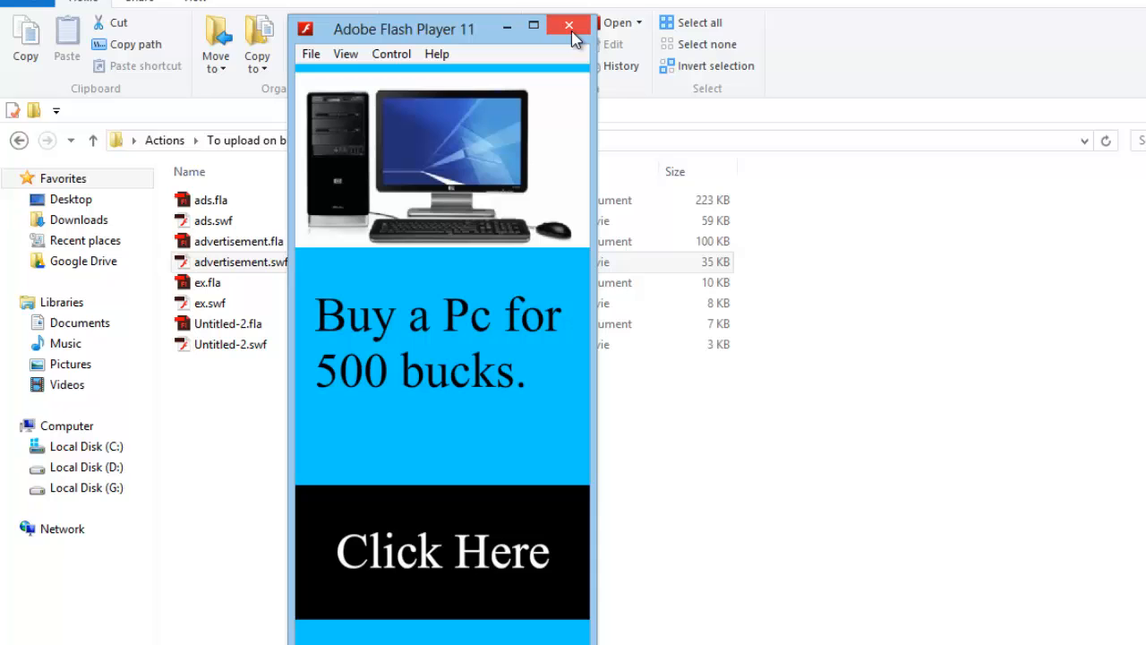
{"action": "left_click", "coordinate": [567, 25]}
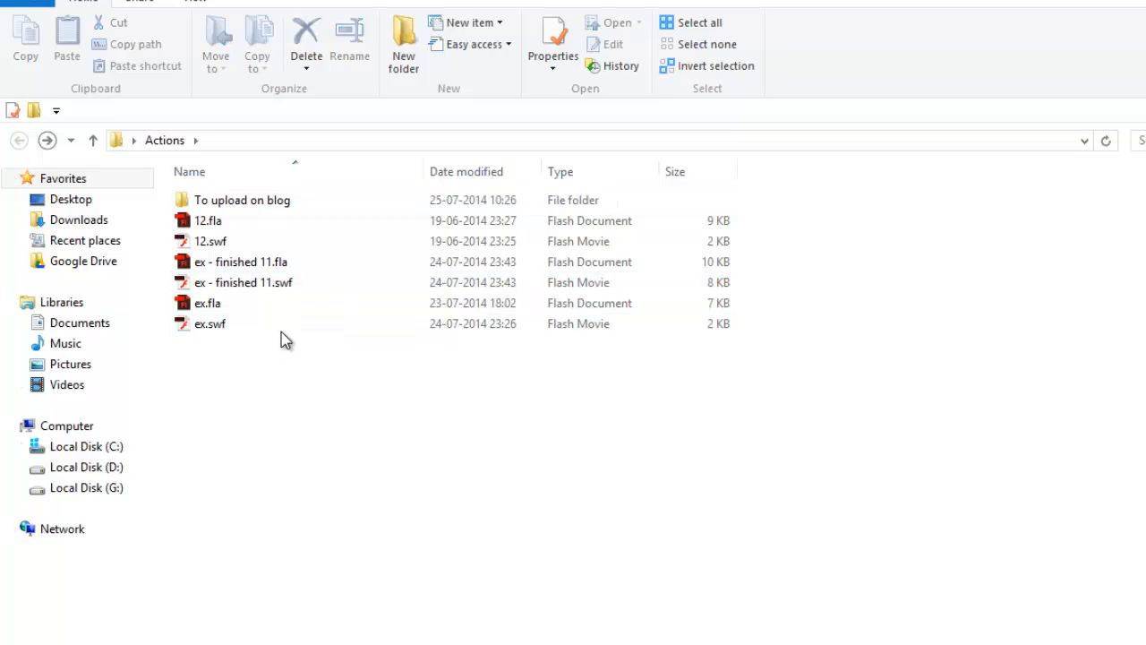
Step: Preview the Play and step buttons movie, then close it
{"action": "double_click", "coordinate": [209, 322]}
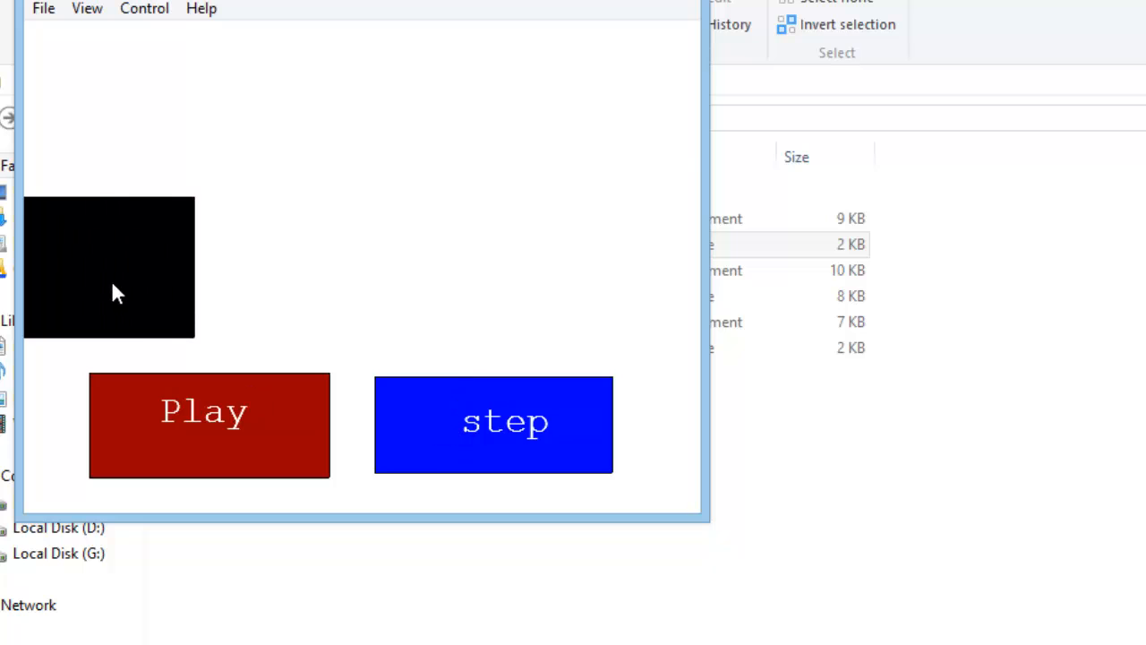
{"action": "left_click", "coordinate": [494, 424]}
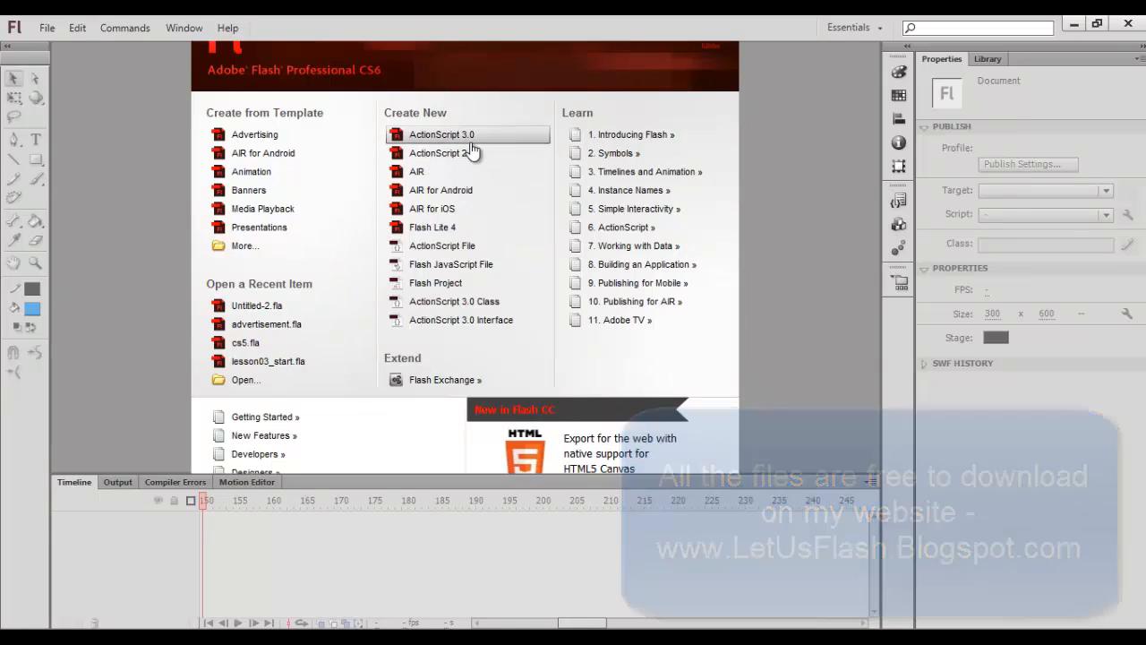
Step: Start a new ActionScript 3.0 document and draw a blue rectangle on the stage
{"action": "left_click", "coordinate": [441, 134]}
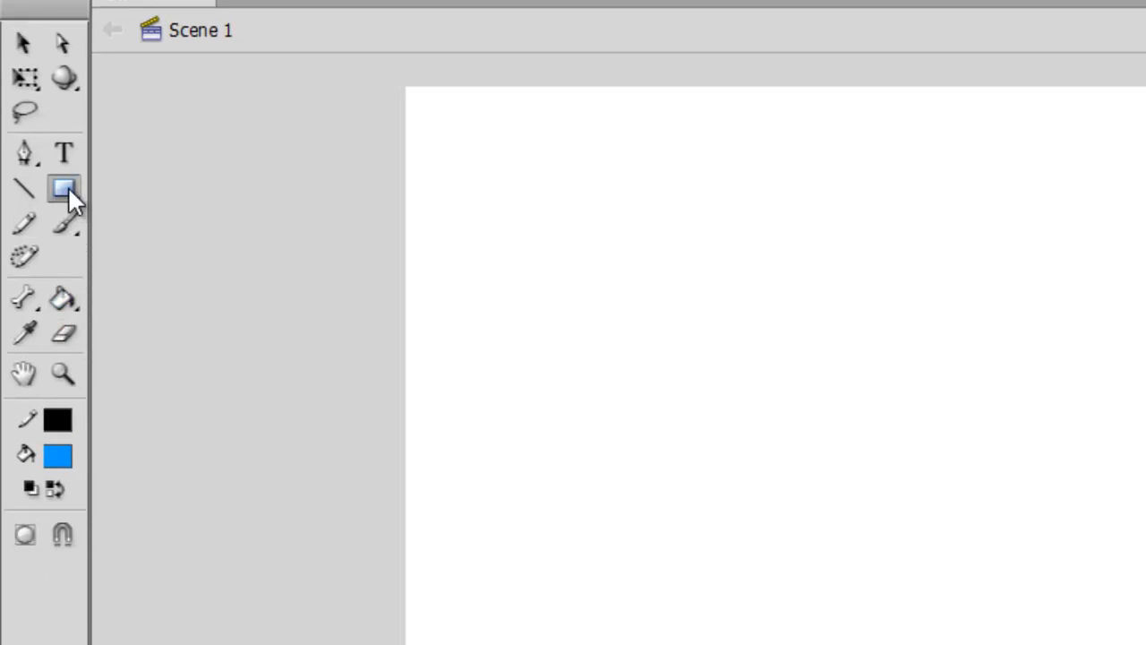
{"action": "left_click", "coordinate": [62, 188]}
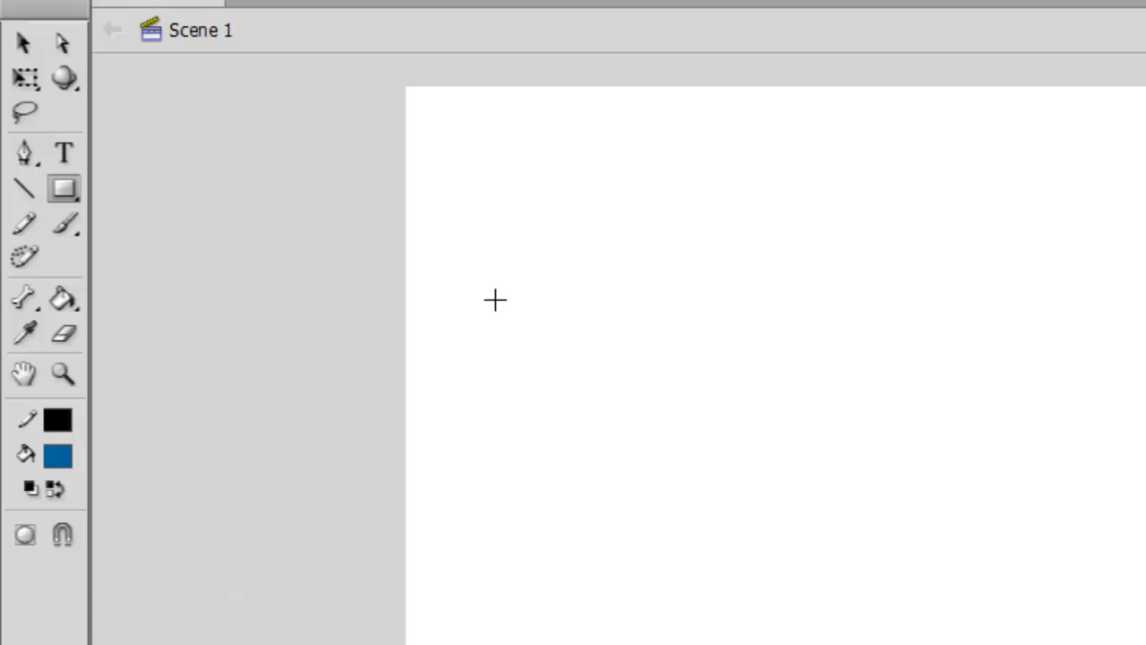
{"action": "left_click_drag", "start_coordinate": [507, 319], "coordinate": [831, 490]}
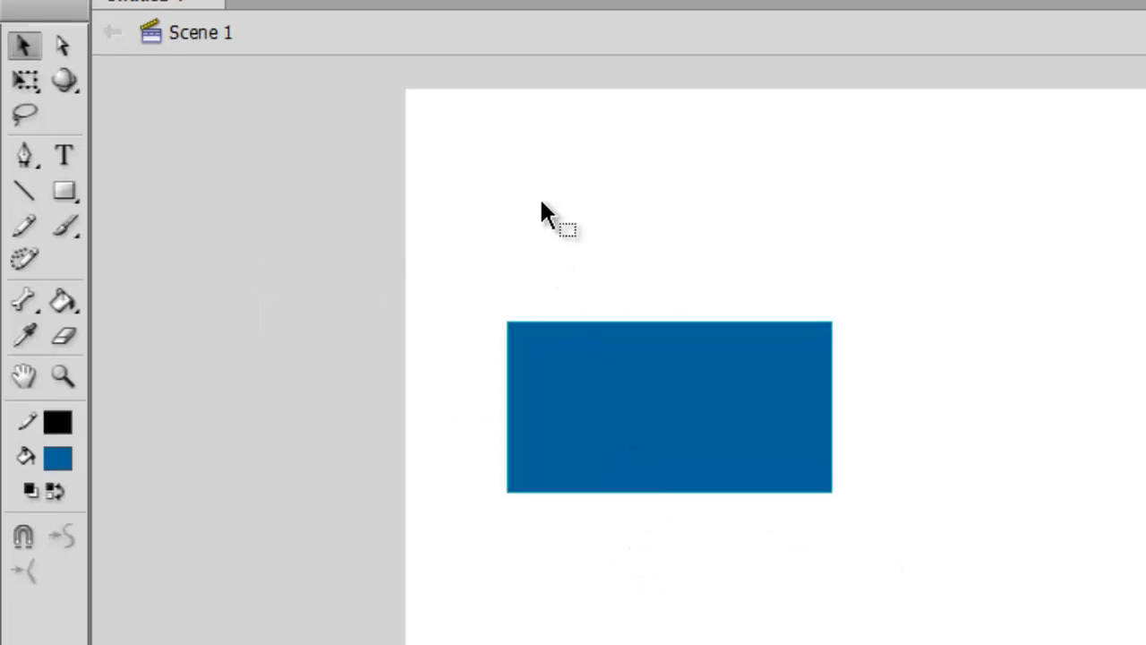
{"action": "left_click", "coordinate": [344, 21]}
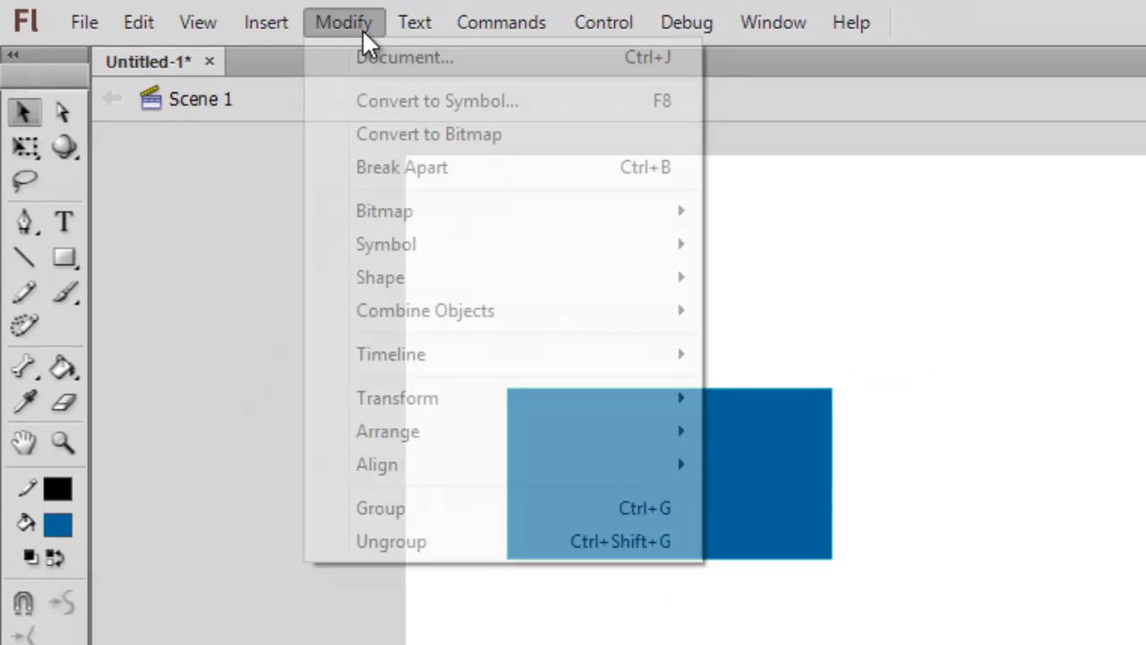
{"action": "mouse_move", "coordinate": [738, 537]}
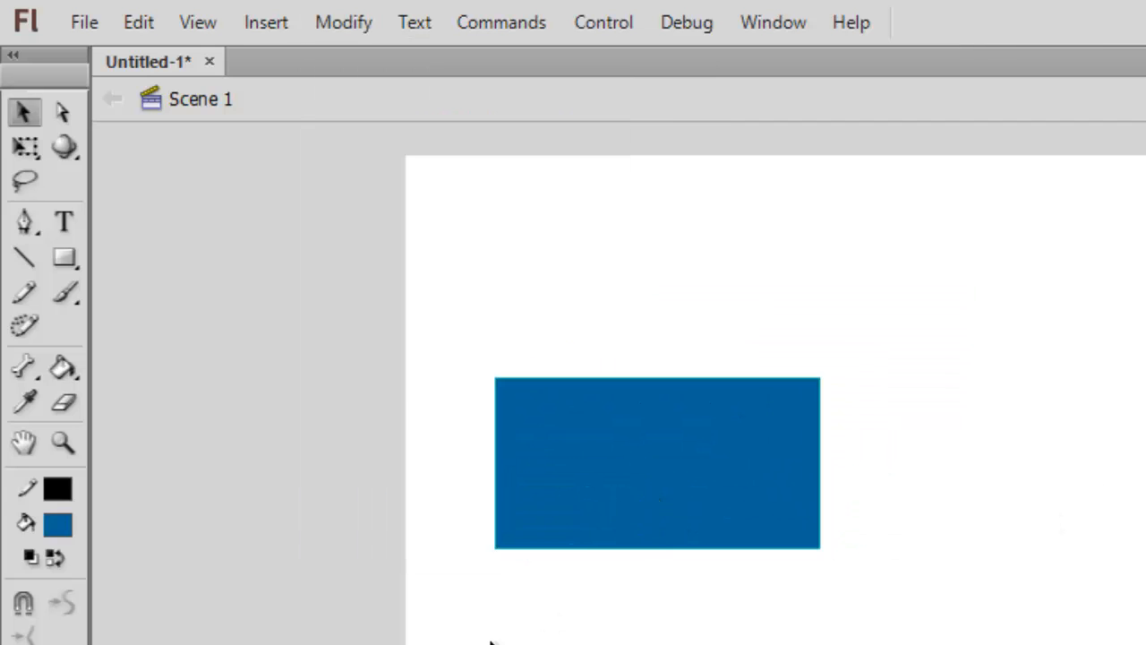
Step: Convert the rectangle to a movie clip symbol named rec with instance name rec
{"action": "right_click", "coordinate": [655, 462]}
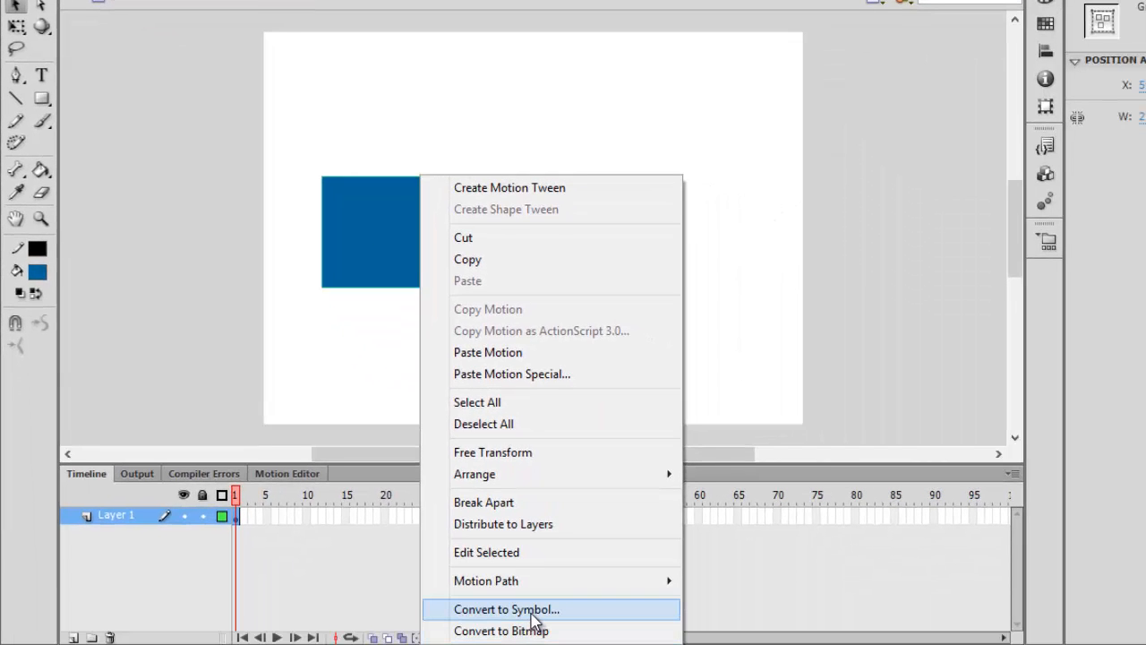
{"action": "left_click", "coordinate": [505, 609]}
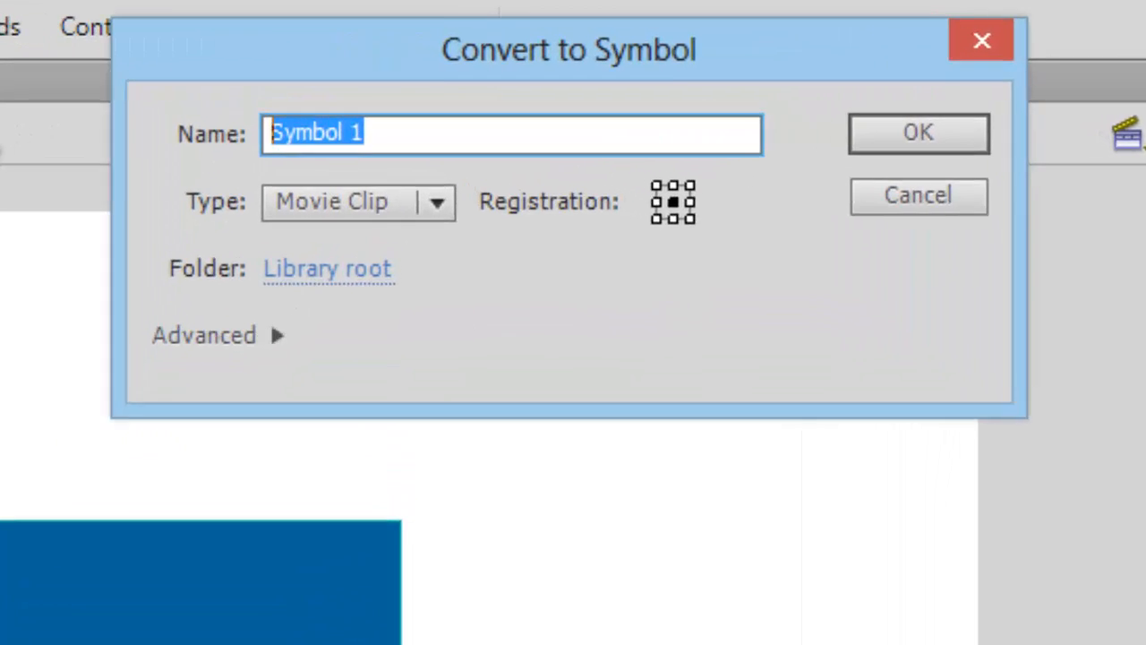
{"action": "left_click", "coordinate": [917, 132]}
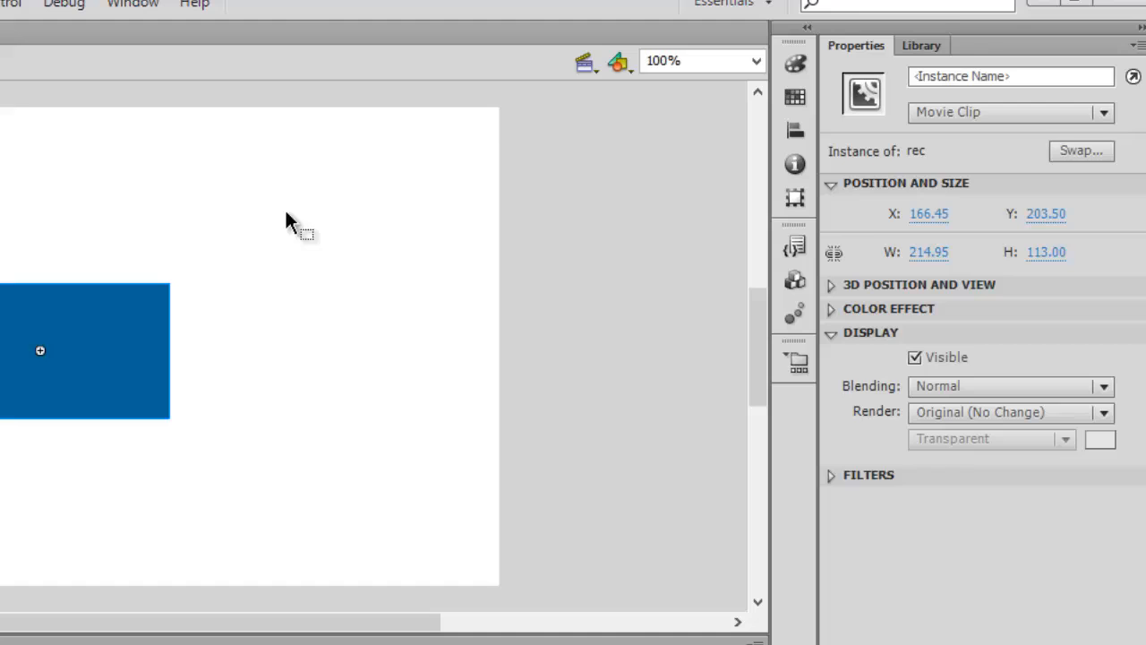
{"action": "type", "text": "rec"}
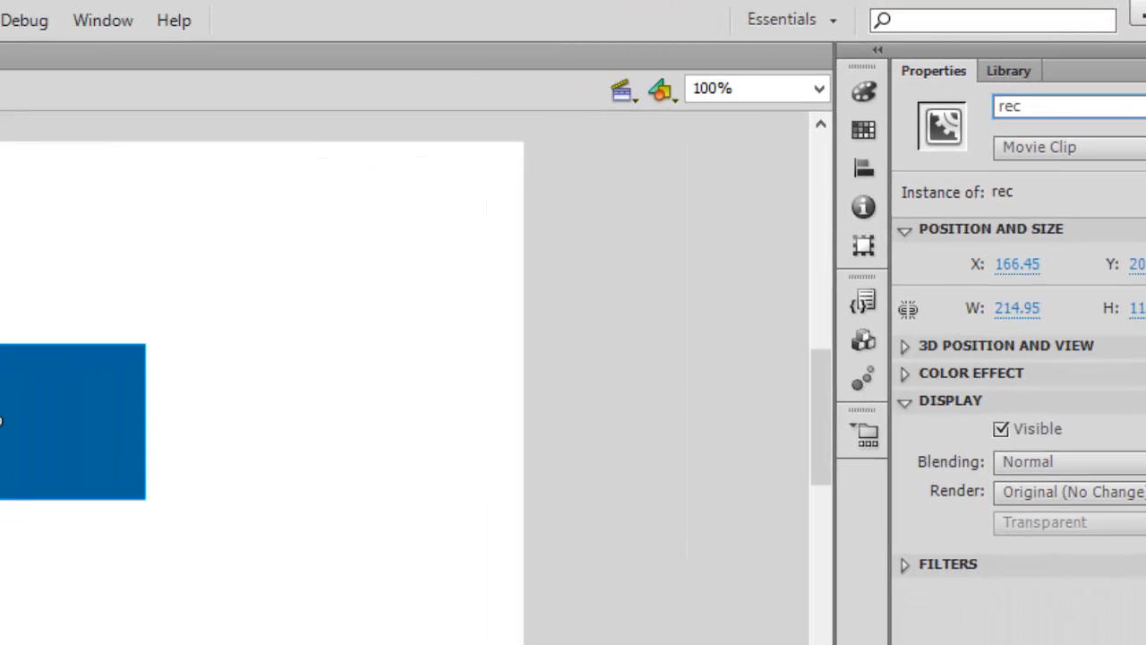
Step: Bring up the Actions panel from the Window menu
{"action": "left_click", "coordinate": [102, 19]}
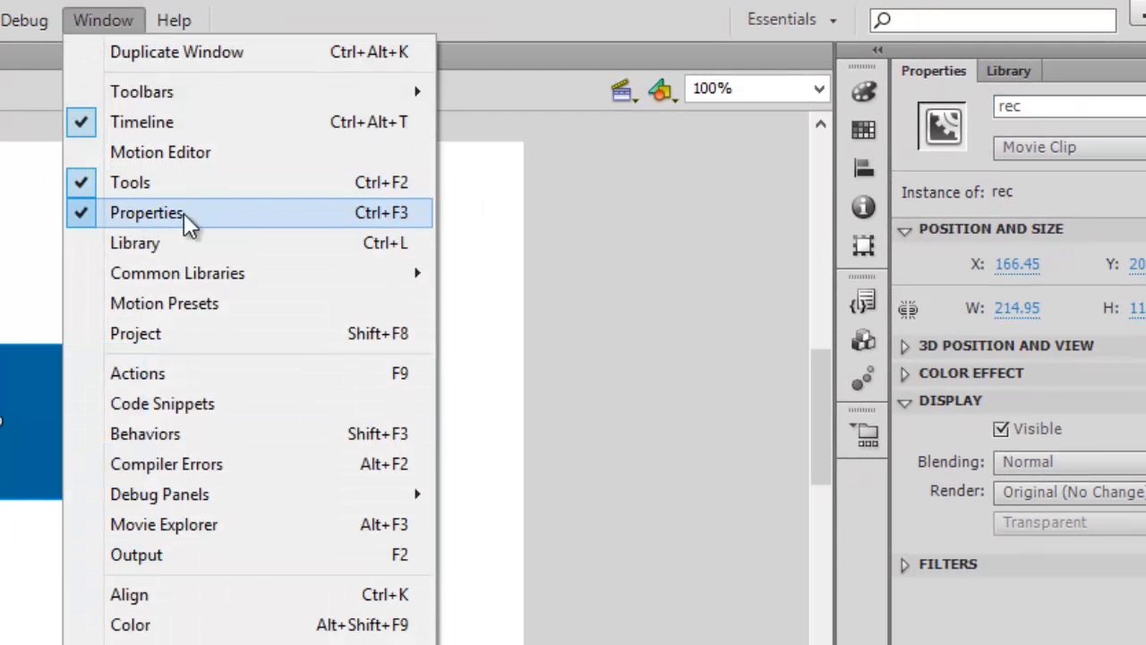
{"action": "left_click", "coordinate": [146, 211]}
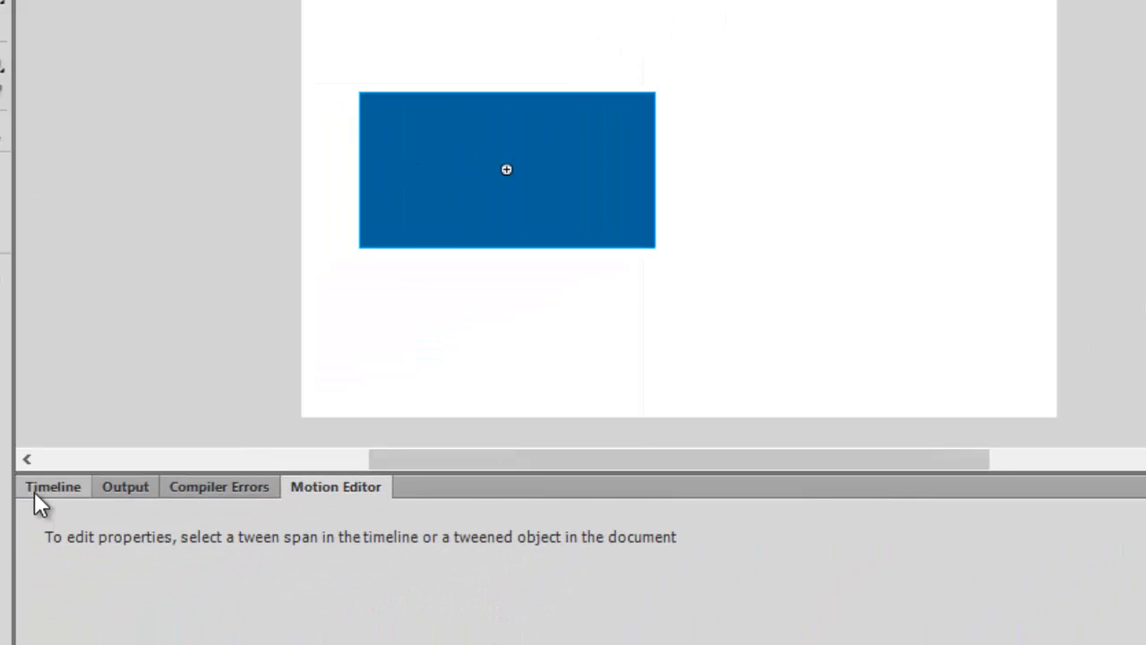
Step: Write an empty function func_name() with opening and closing braces in the script
{"action": "left_click", "coordinate": [52, 487]}
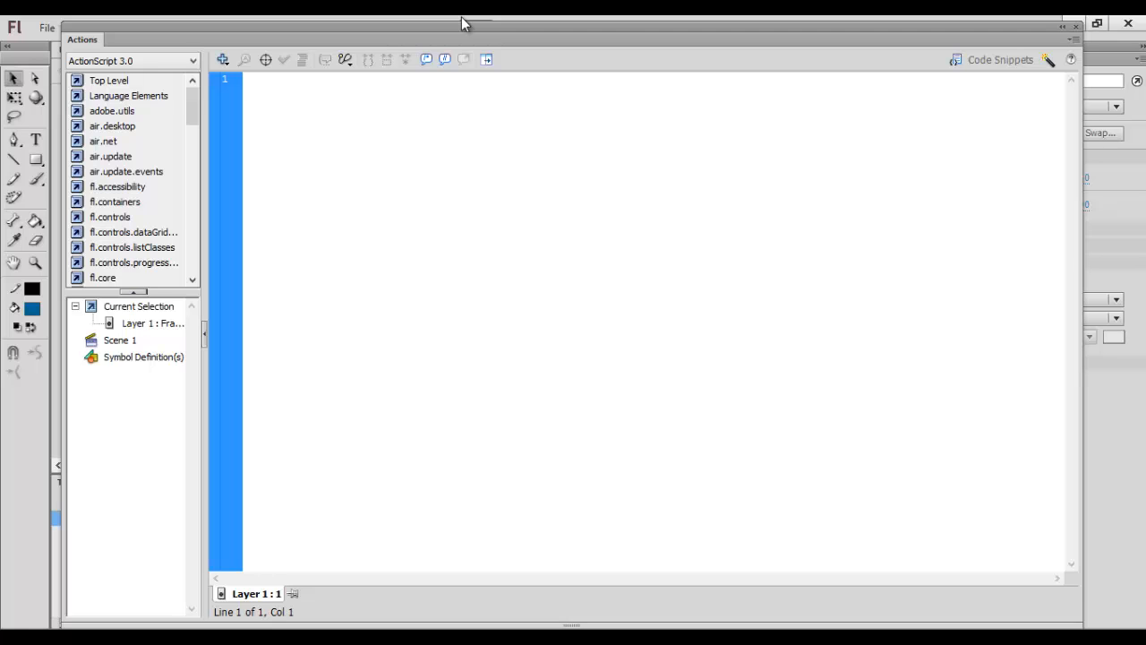
{"action": "left_click", "coordinate": [247, 79]}
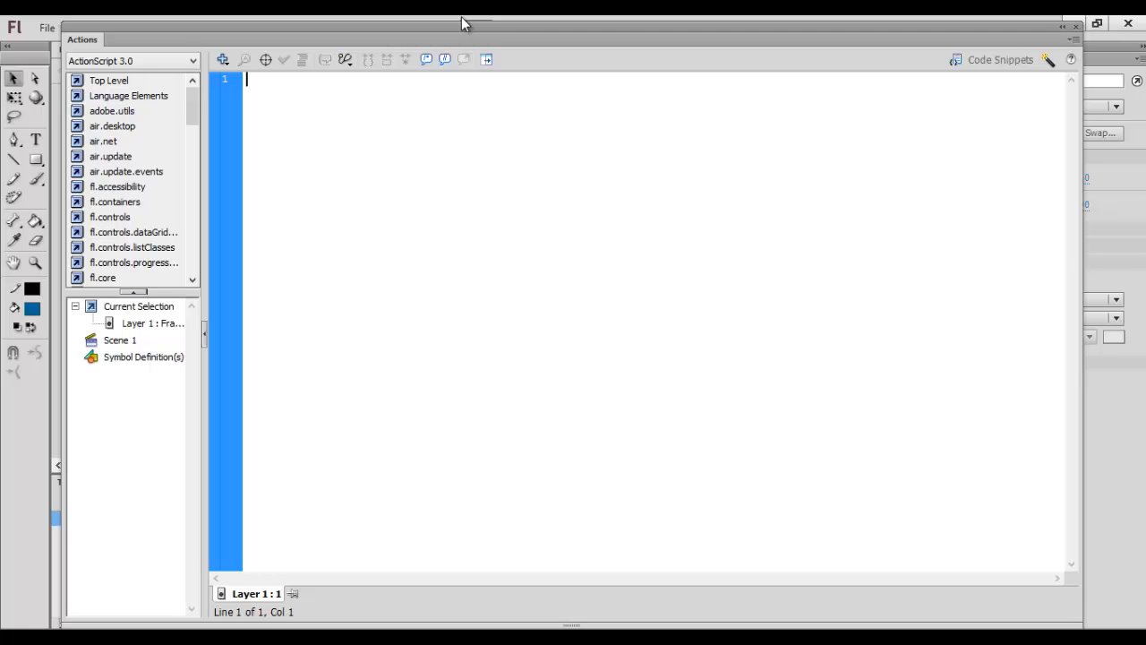
{"action": "type", "text": "functi"}
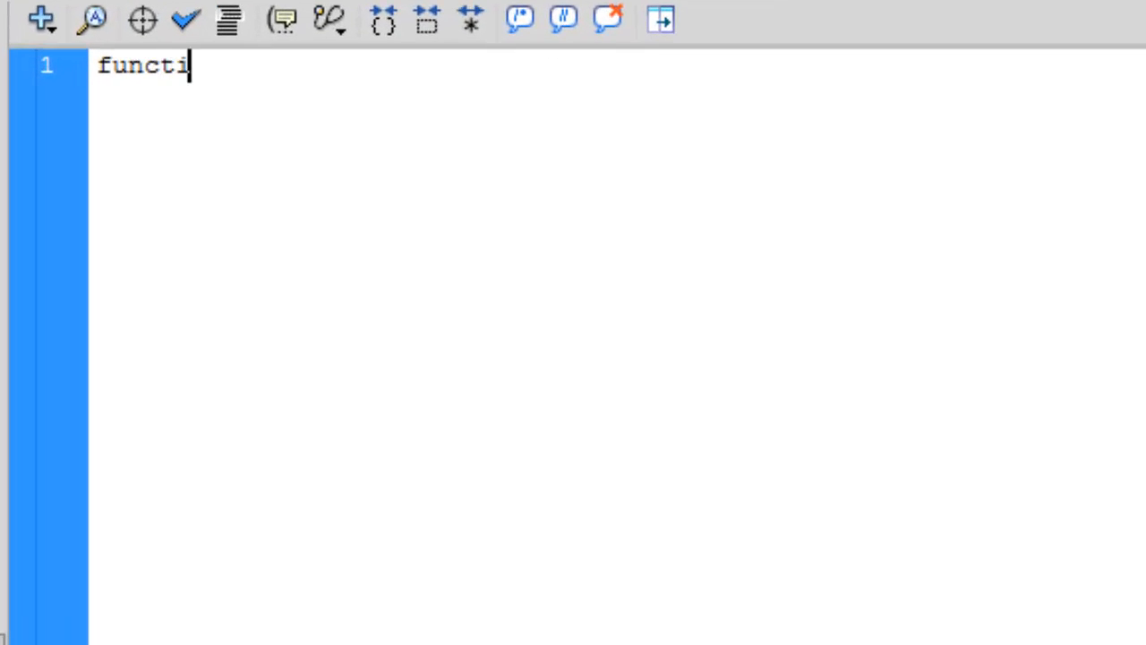
{"action": "type", "text": "on"}
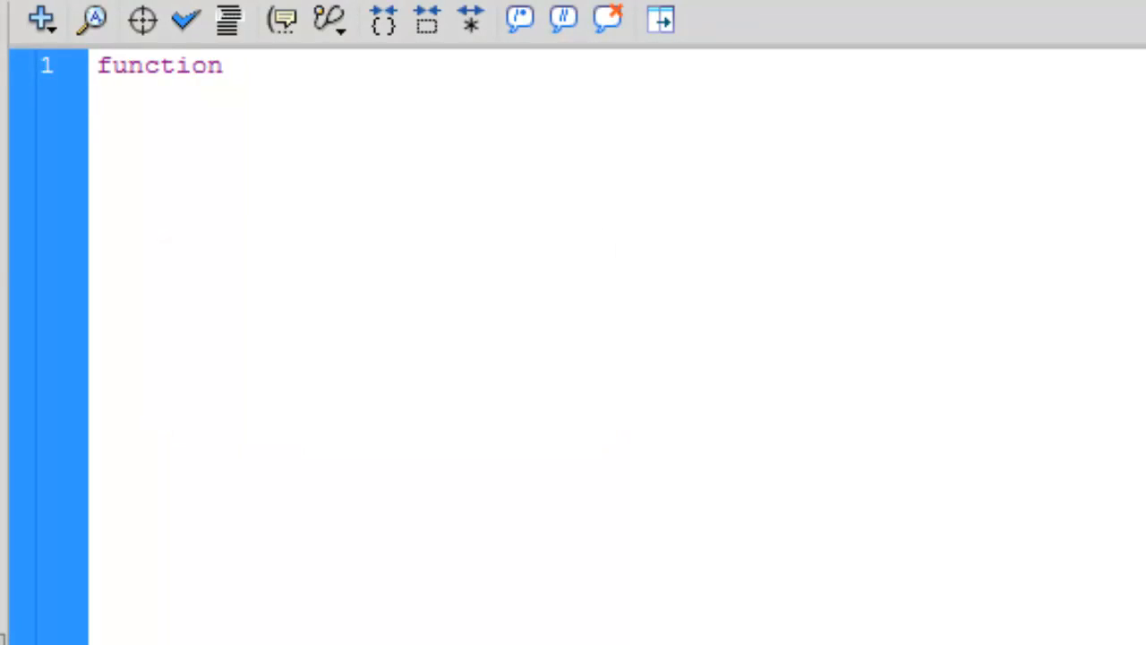
{"action": "type", "text": "func_"}
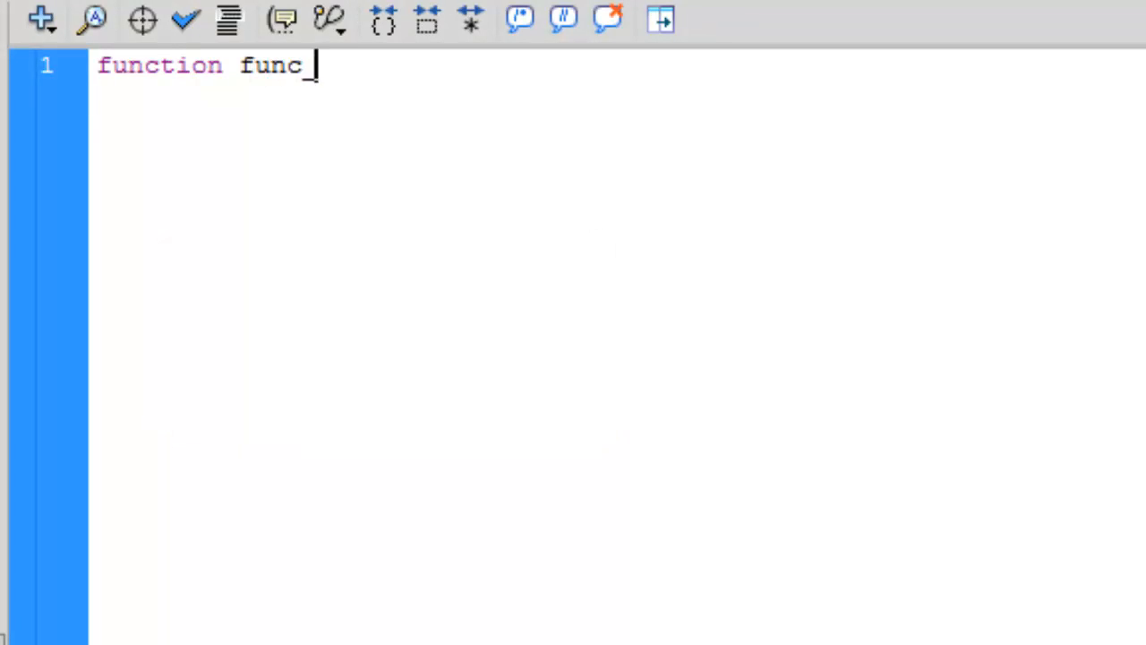
{"action": "type", "text": "name("}
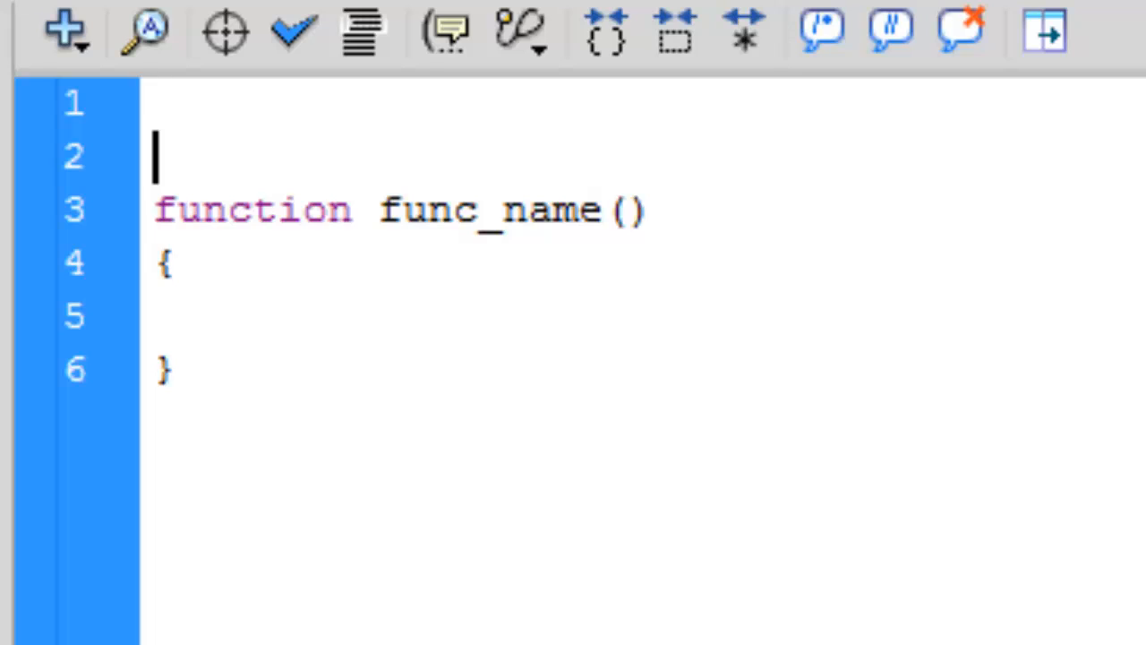
Step: Add an addEventListener() call on the line above the function
{"action": "type", "text": "addEve"}
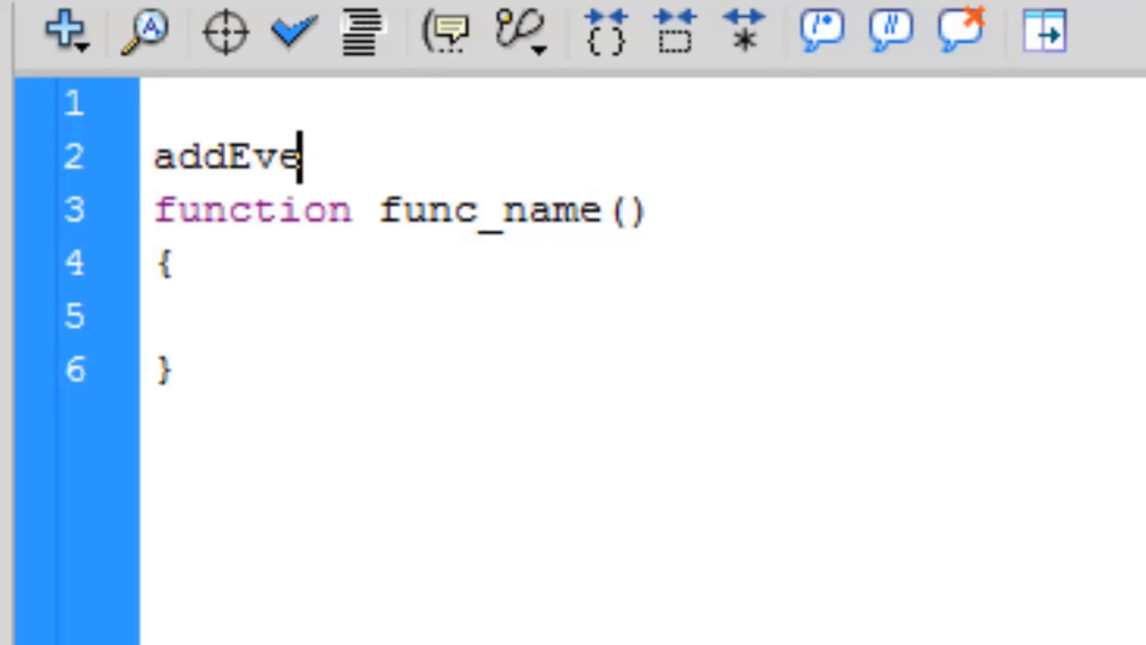
{"action": "type", "text": "nLis"}
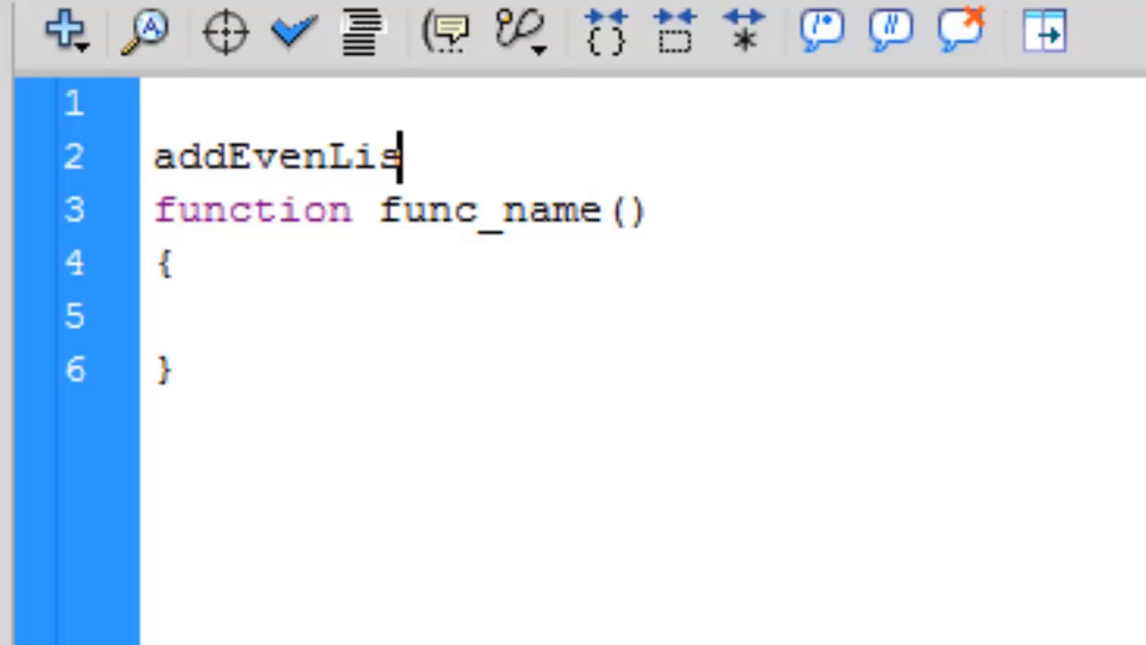
{"action": "type", "text": "tener"}
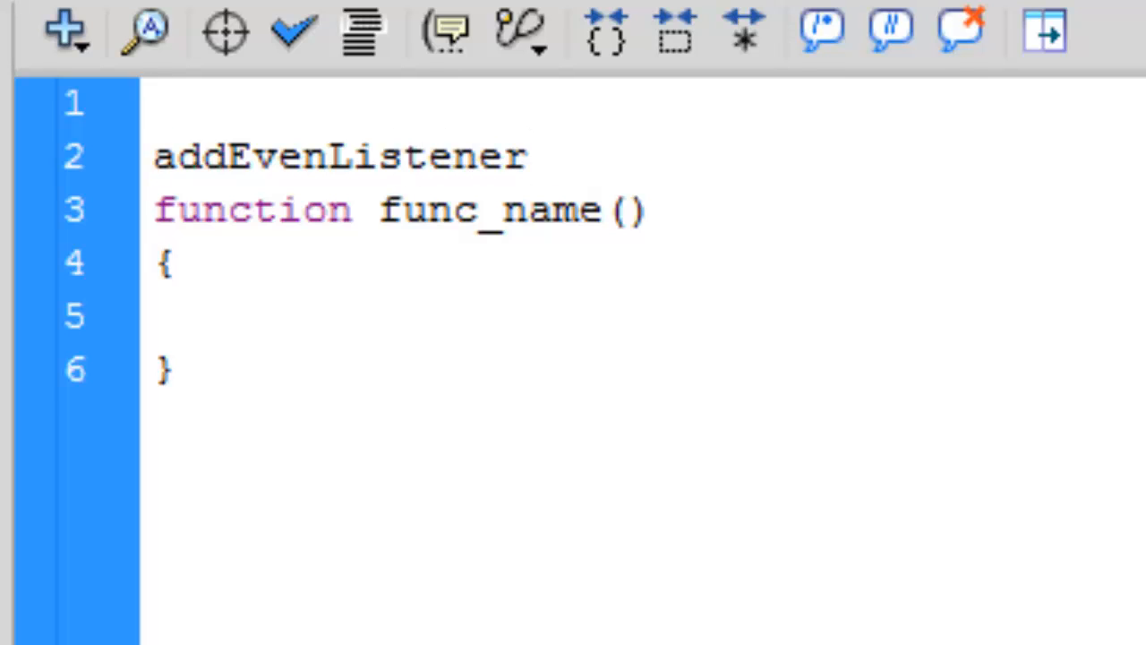
{"action": "left_click", "coordinate": [326, 155]}
{"action": "type", "text": "t"}
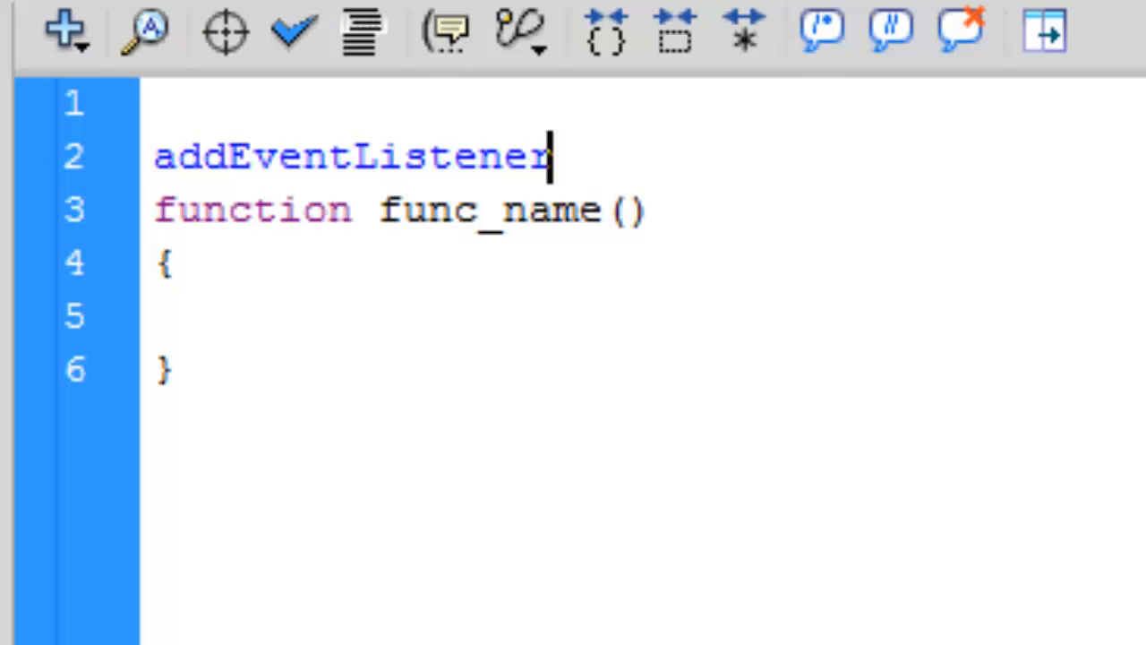
{"action": "type", "text": "R"}
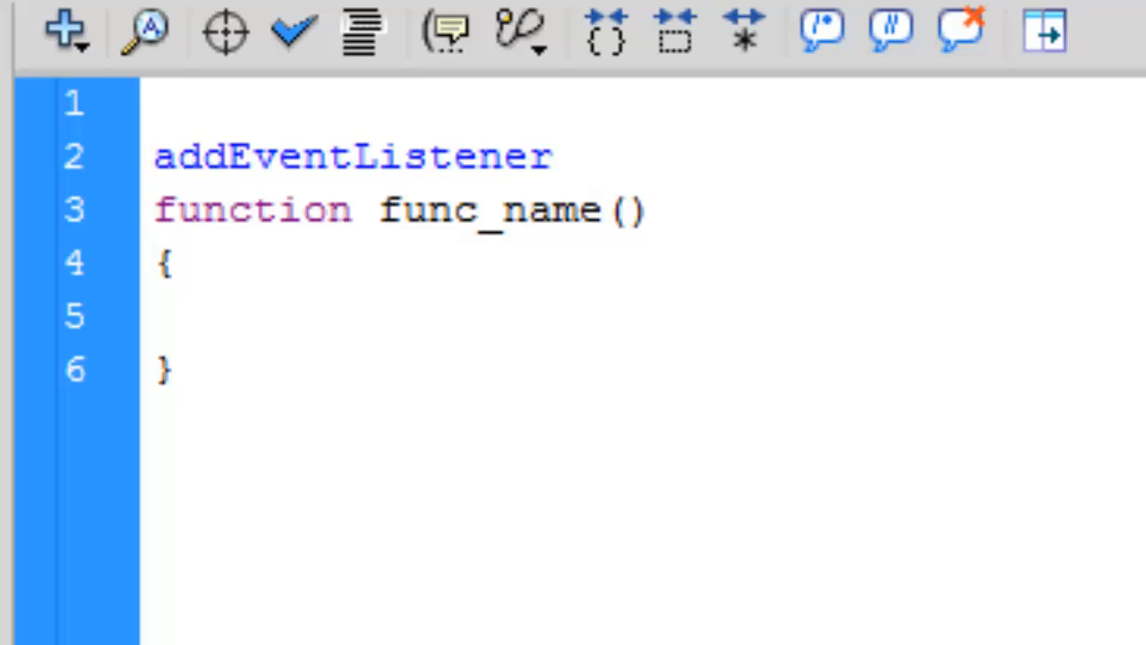
{"action": "left_click", "coordinate": [551, 154]}
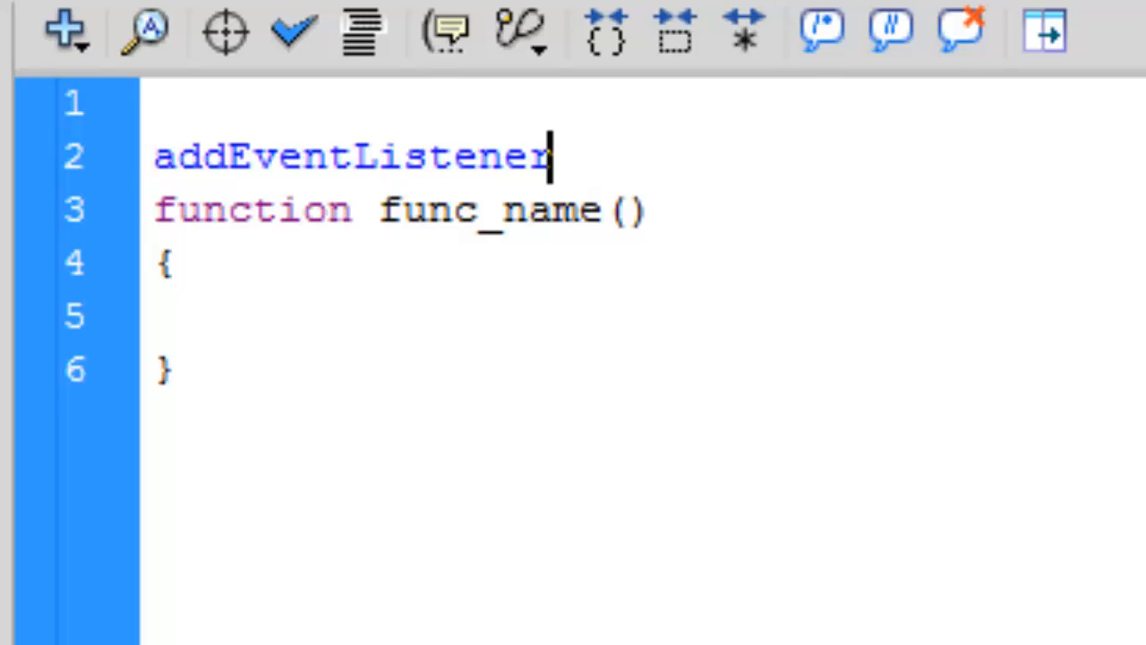
{"action": "type", "text": "()"}
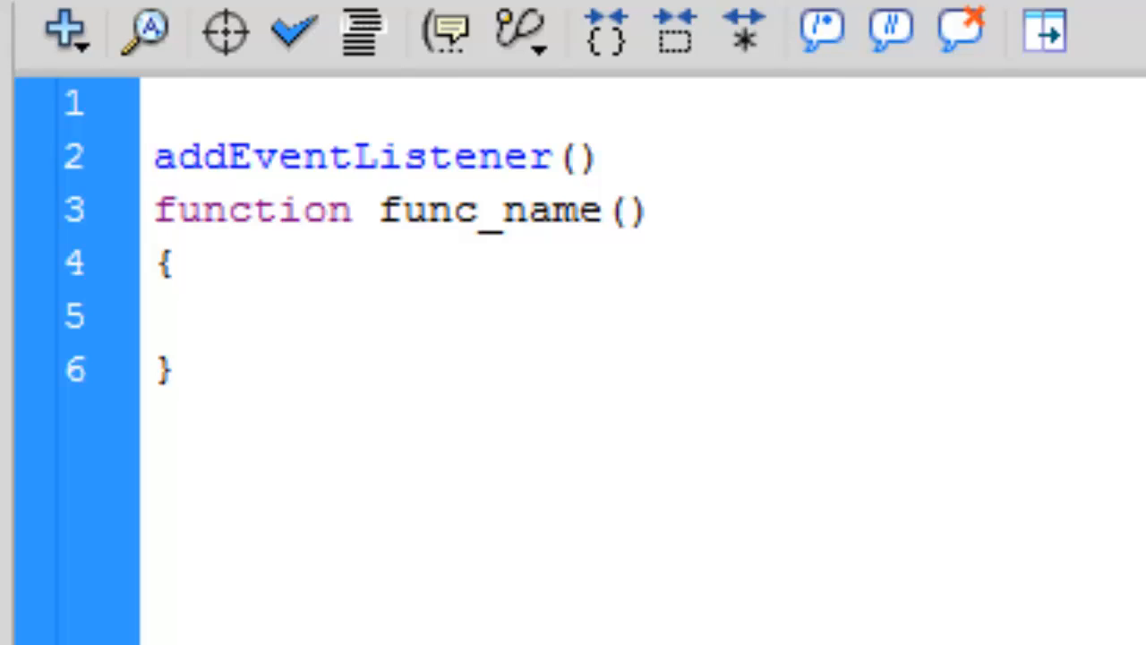
Step: Fill the listener's arguments with MouseEvent.CLICK and func_name, then begin a // Any comment
{"action": "left_click", "coordinate": [571, 158]}
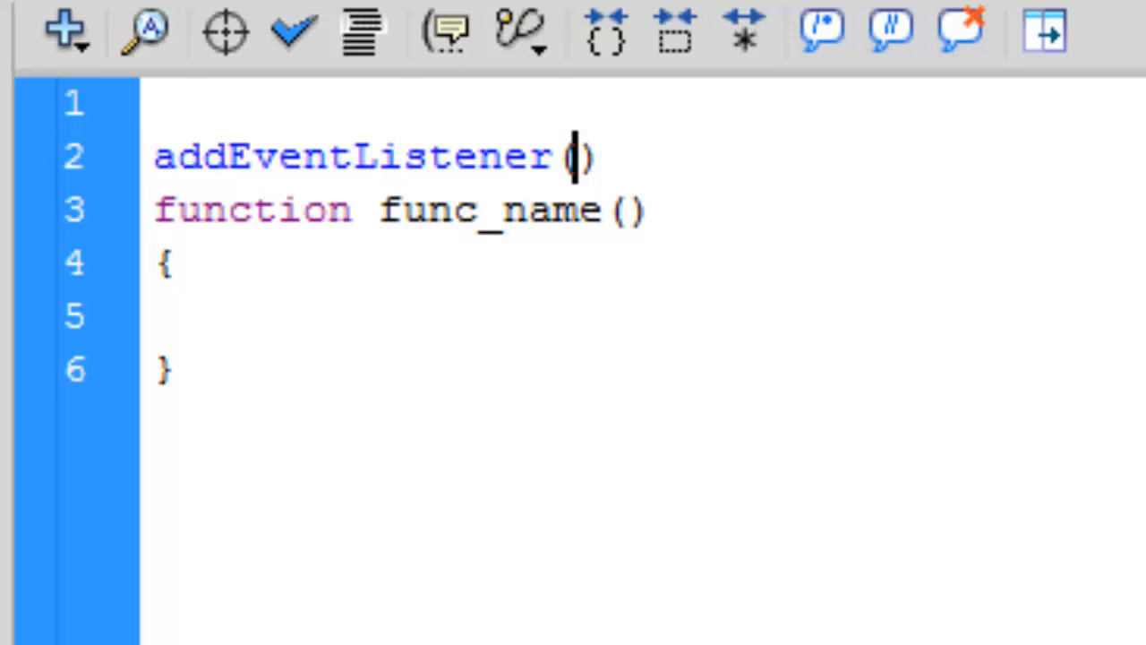
{"action": "type", "text": "Mouse"}
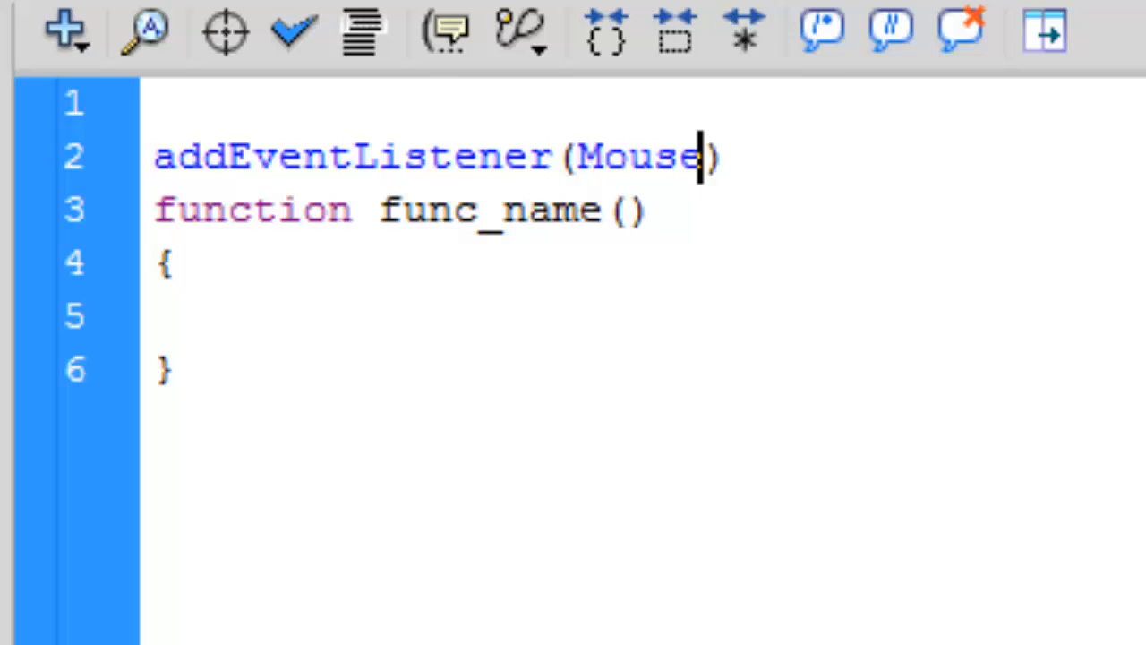
{"action": "type", "text": "Event"}
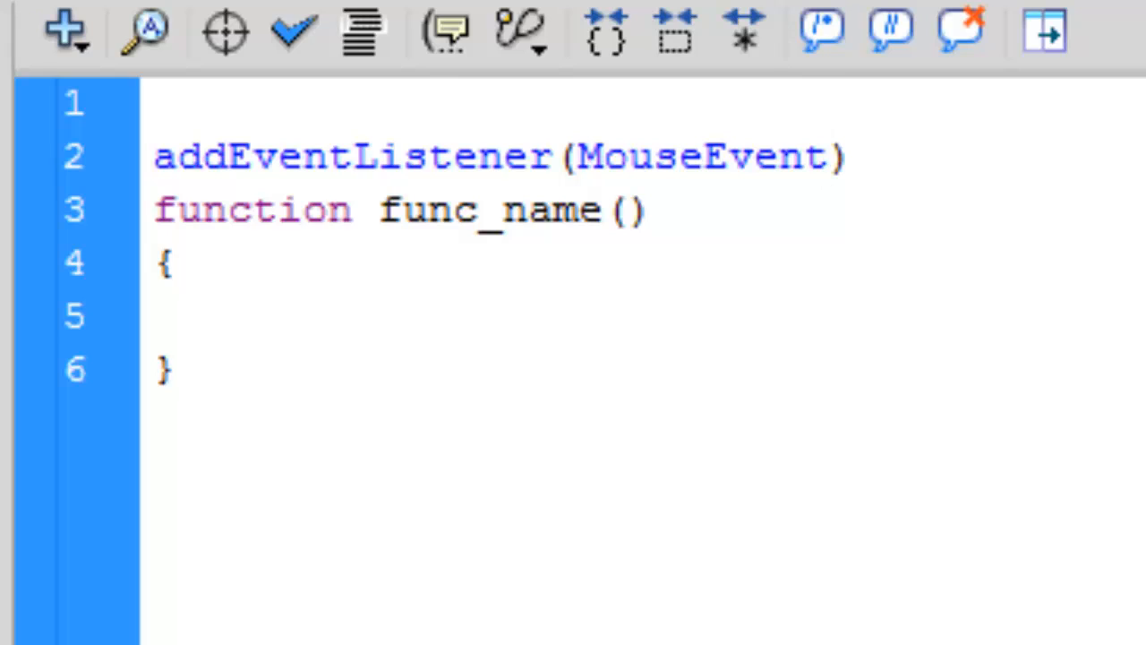
{"action": "type", "text": "T"}
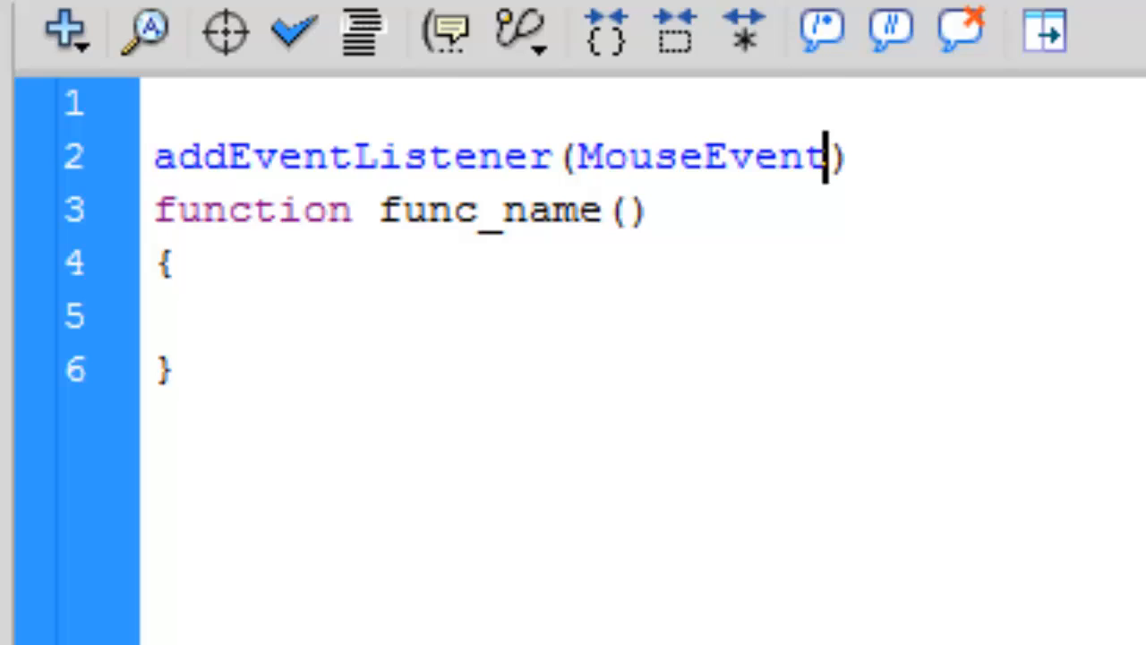
{"action": "type", "text": ".VLI"}
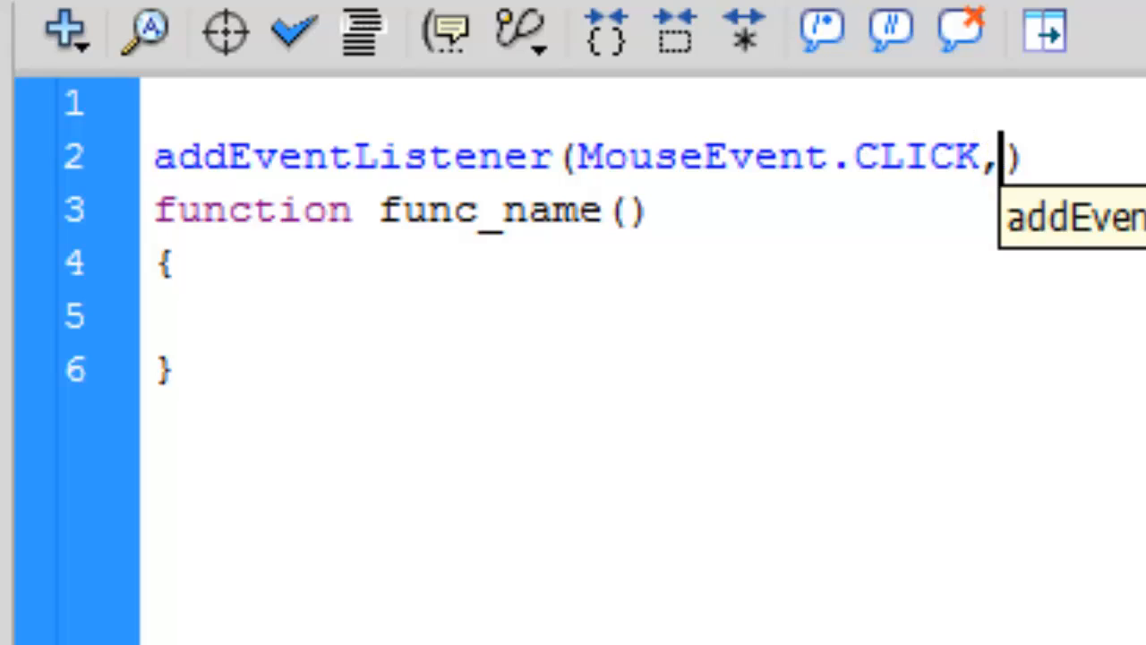
{"action": "type", "text": "\" \""}
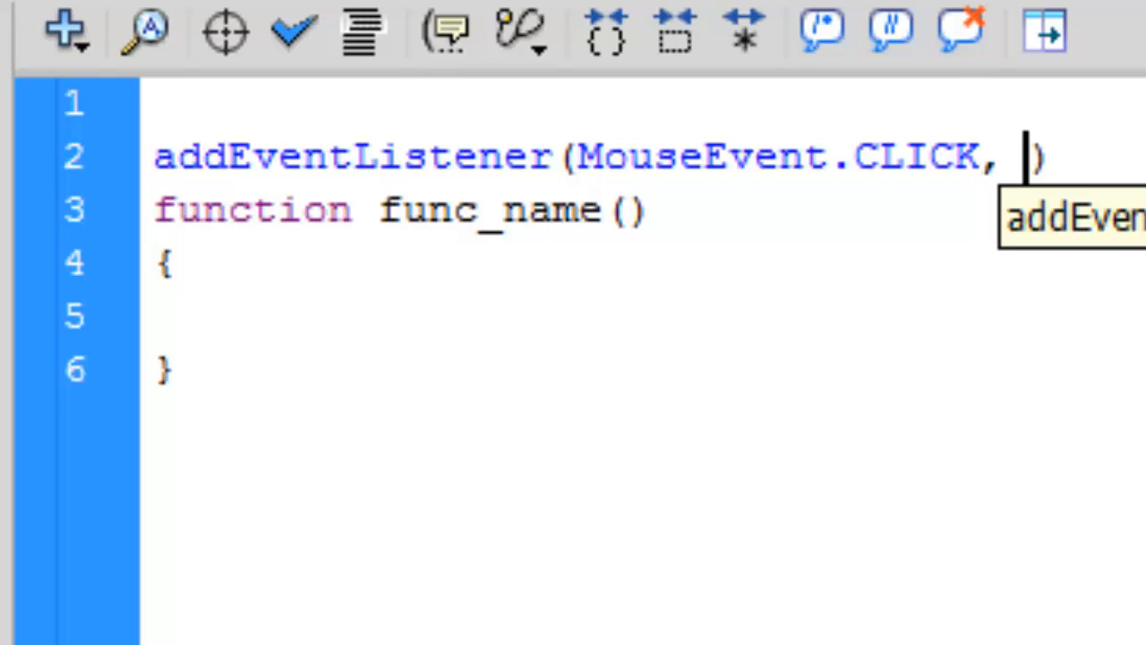
{"action": "type", "text": "func_n"}
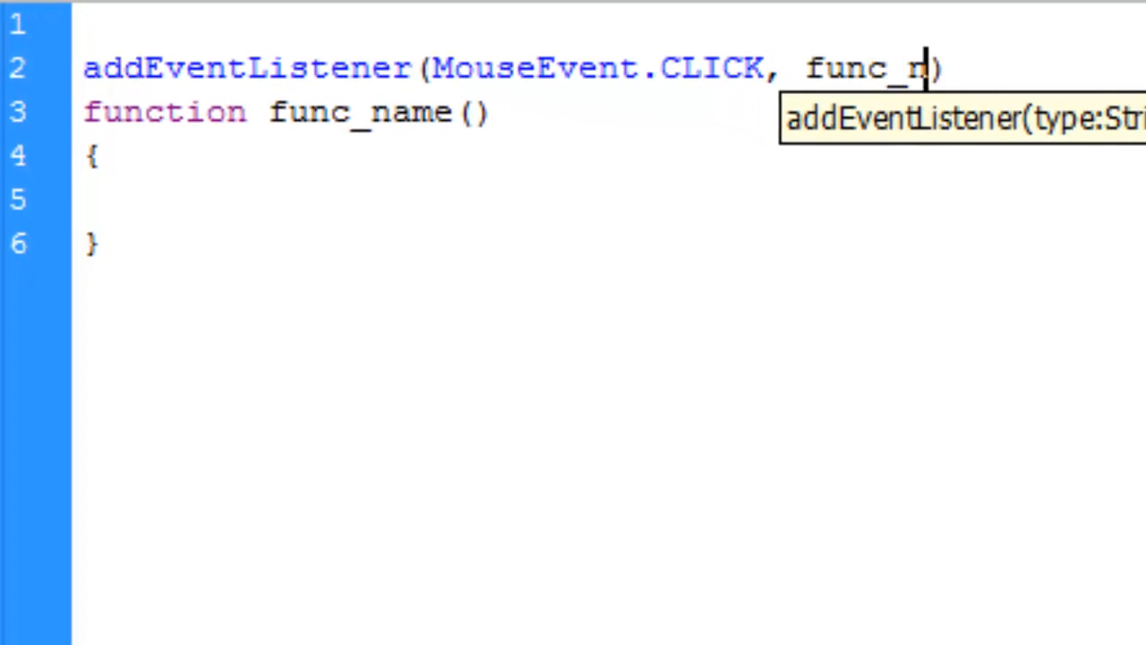
{"action": "type", "text": "ame"}
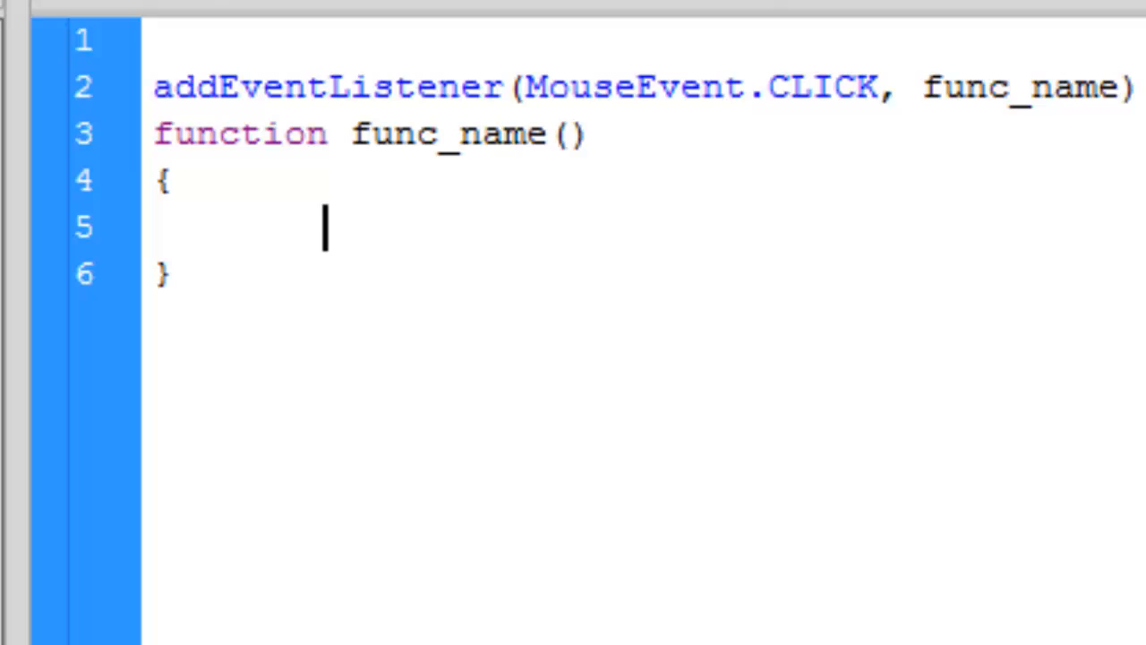
{"action": "type", "text": "// Any"}
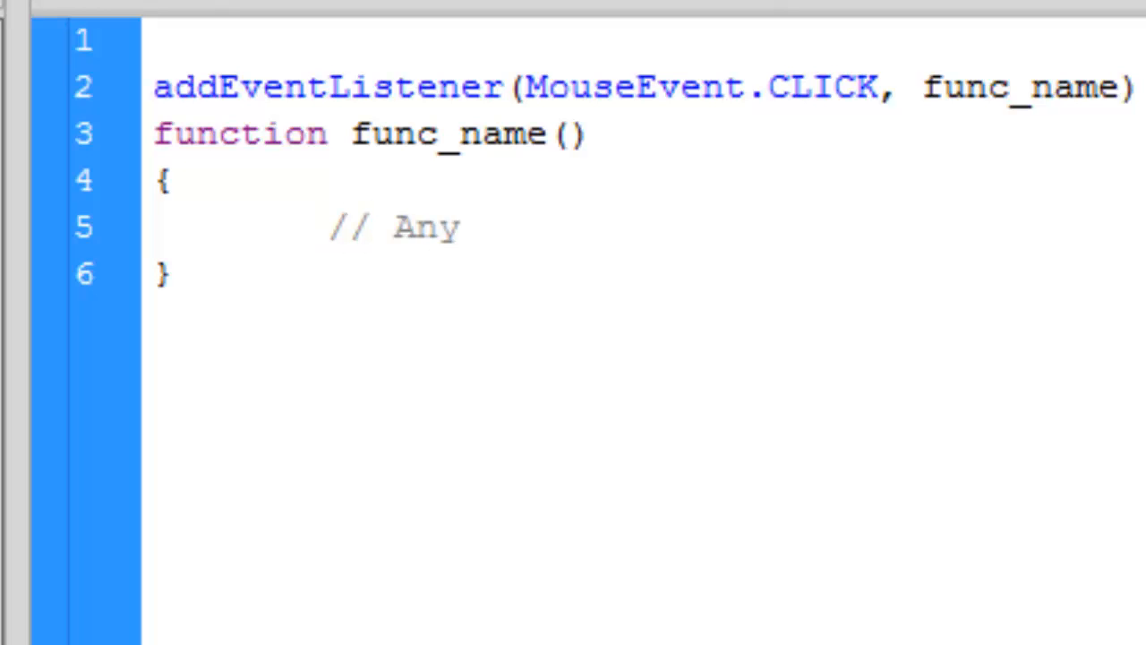
Step: Make func_name trace("Hello World!"); and test the movie, which reports an argument count error
{"action": "type", "text": "code"}
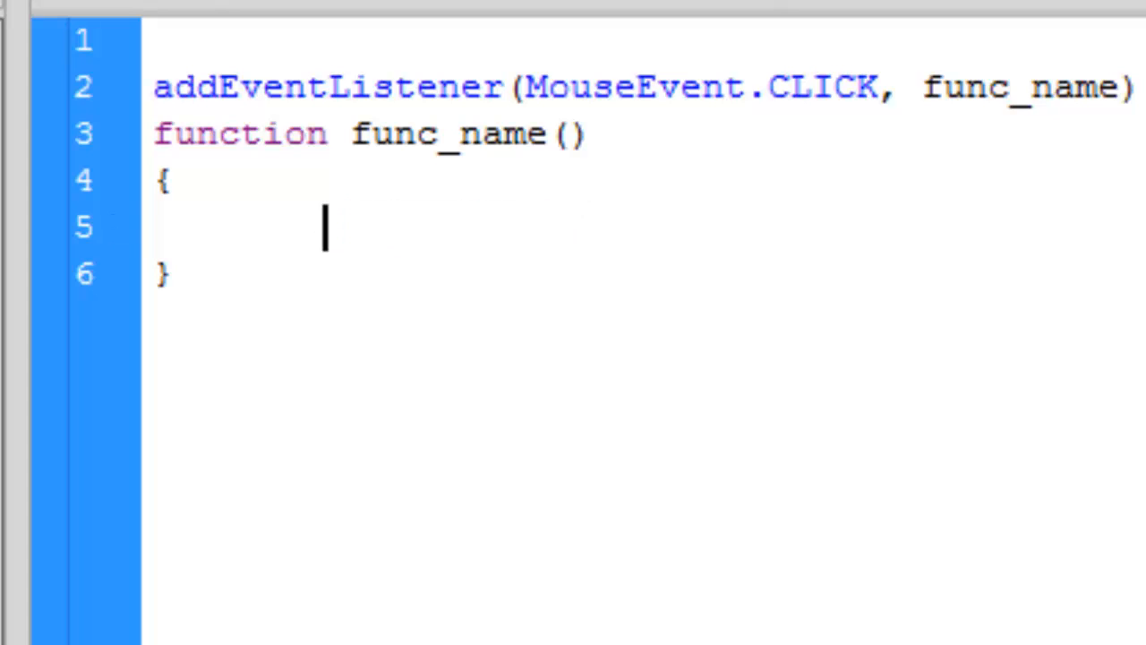
{"action": "type", "text": "tr"}
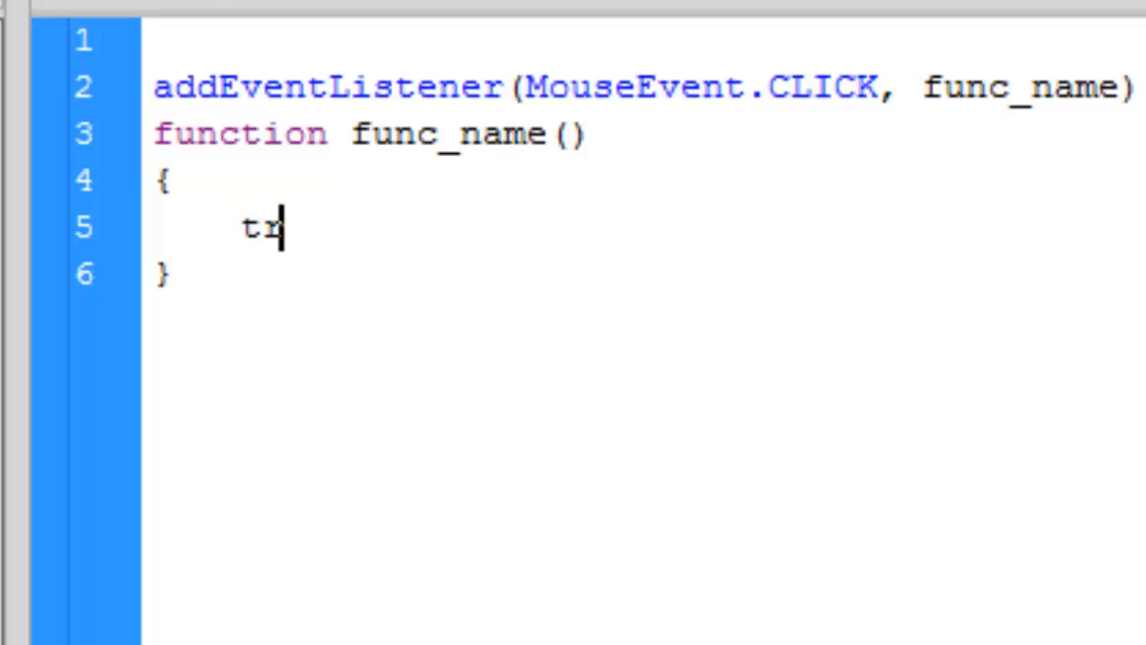
{"action": "type", "text": "ace(\"\")"}
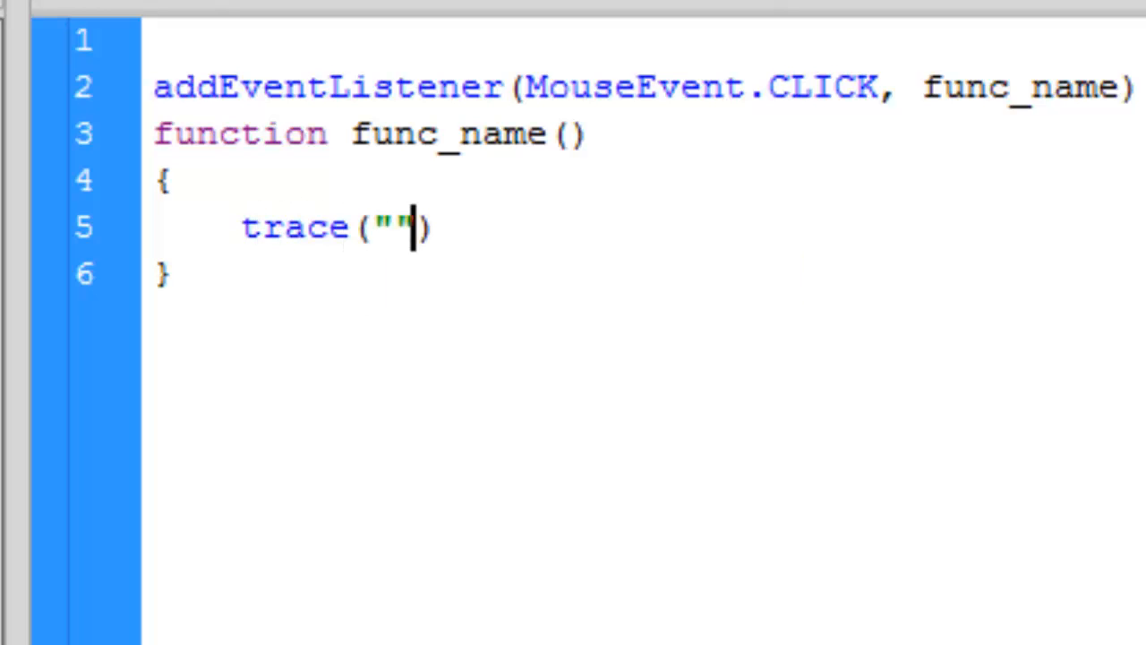
{"action": "type", "text": "Hello Worl"}
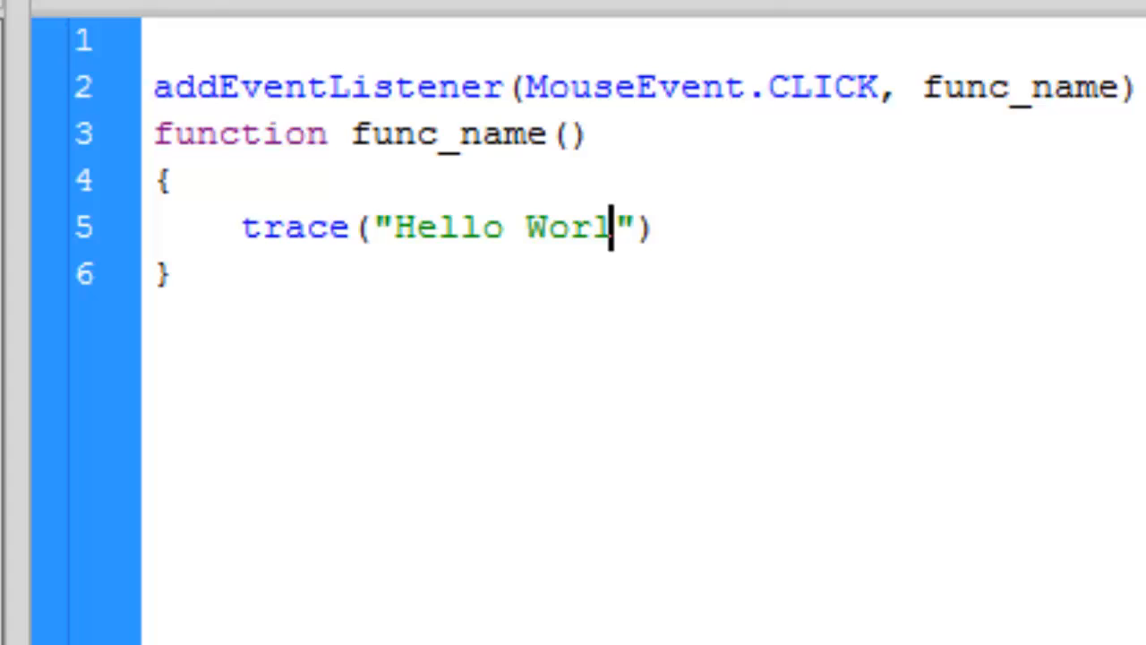
{"action": "type", "text": "d!"}
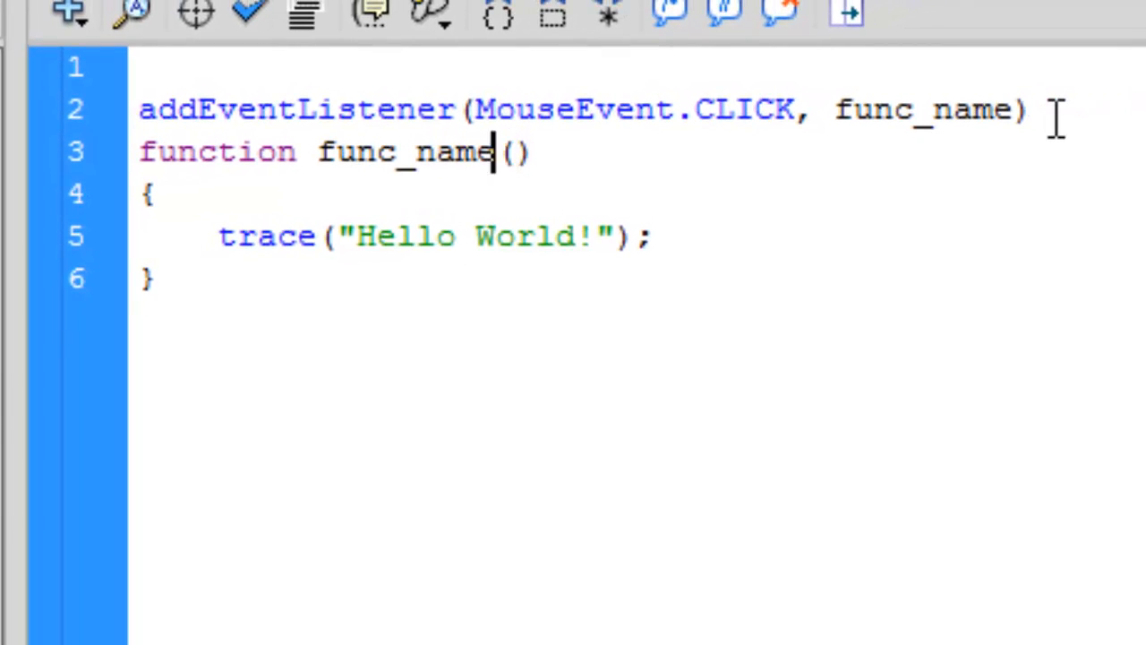
{"action": "key", "text": "Enter"}
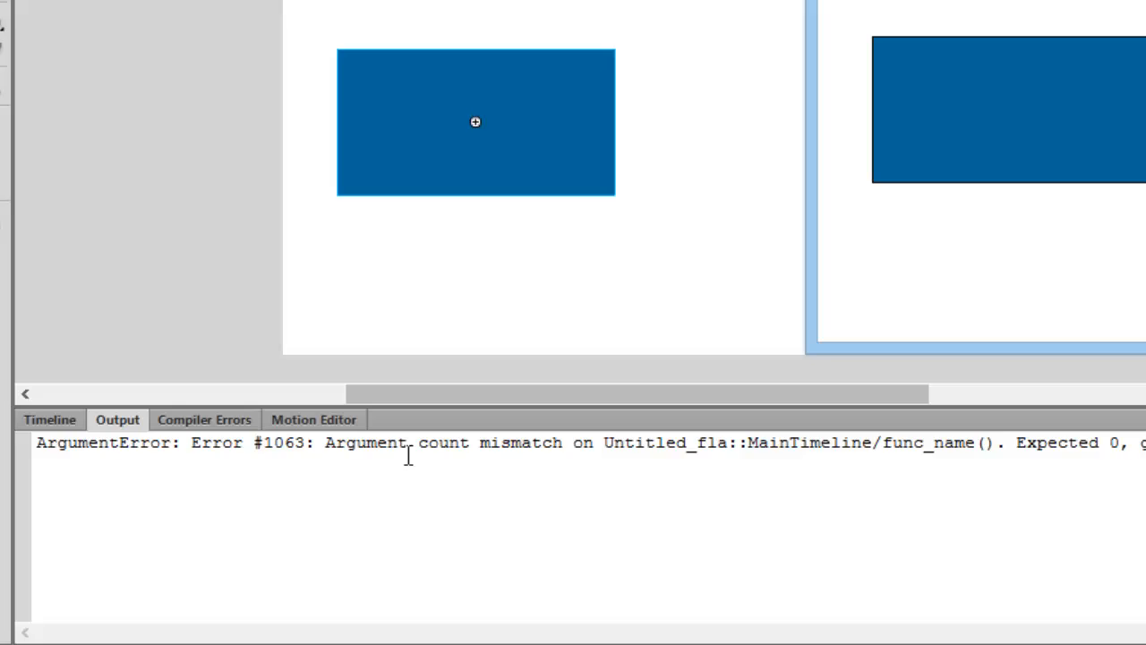
Step: Click the clip in the test window, read the ArgumentError, and return to the script
{"action": "left_click", "coordinate": [311, 419]}
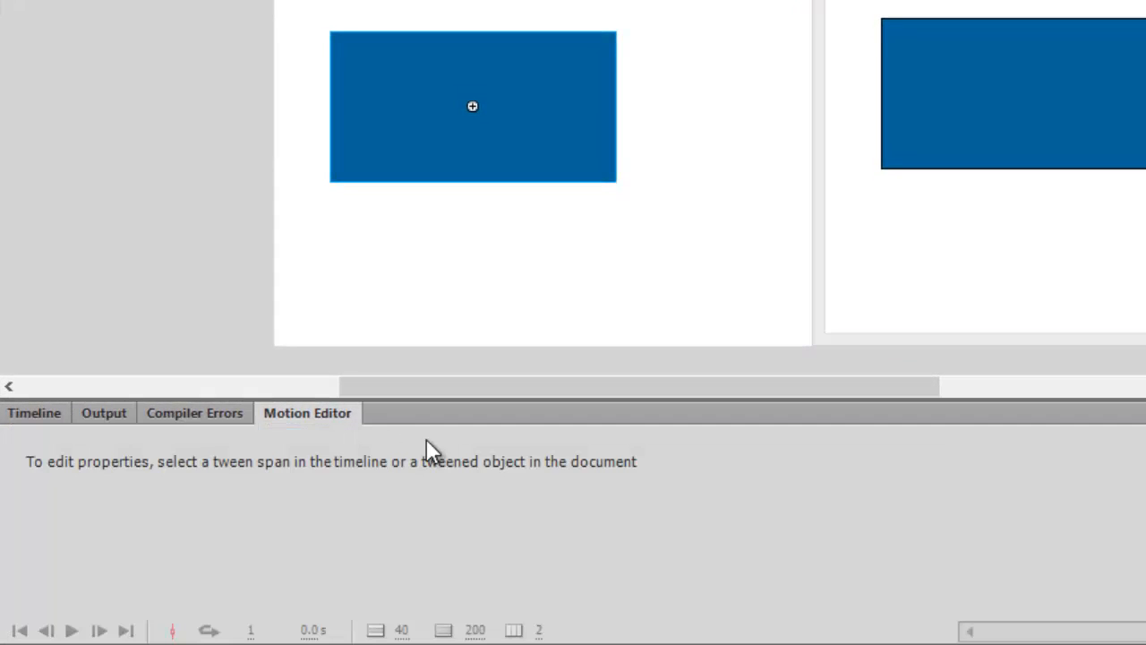
{"action": "left_click", "coordinate": [104, 412]}
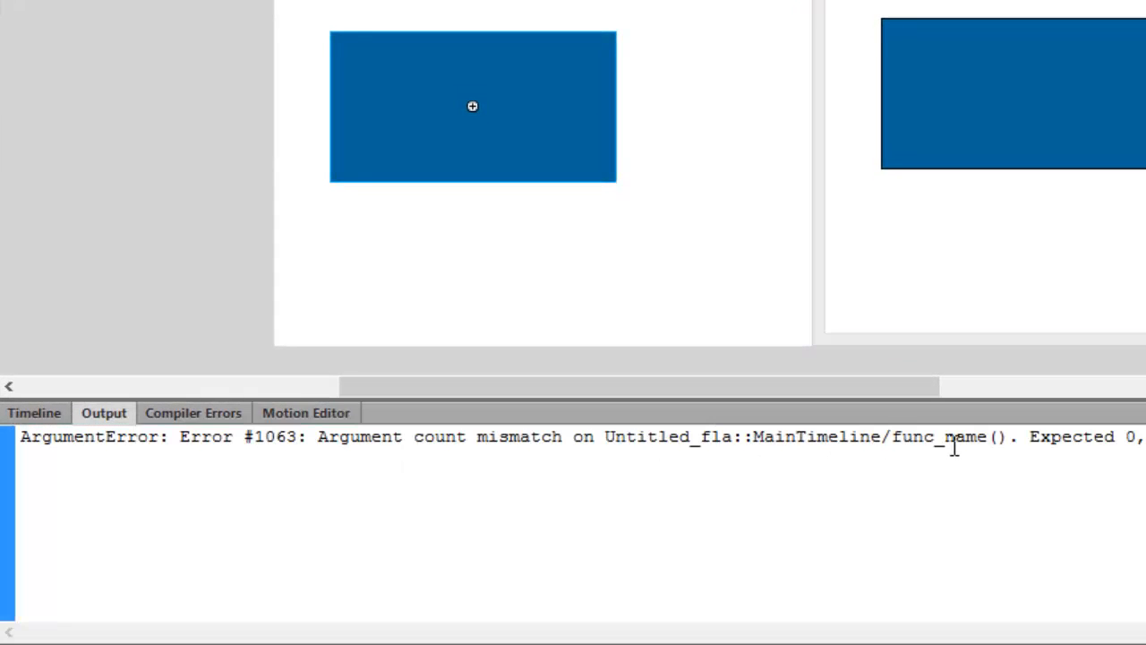
{"action": "left_click", "coordinate": [34, 412]}
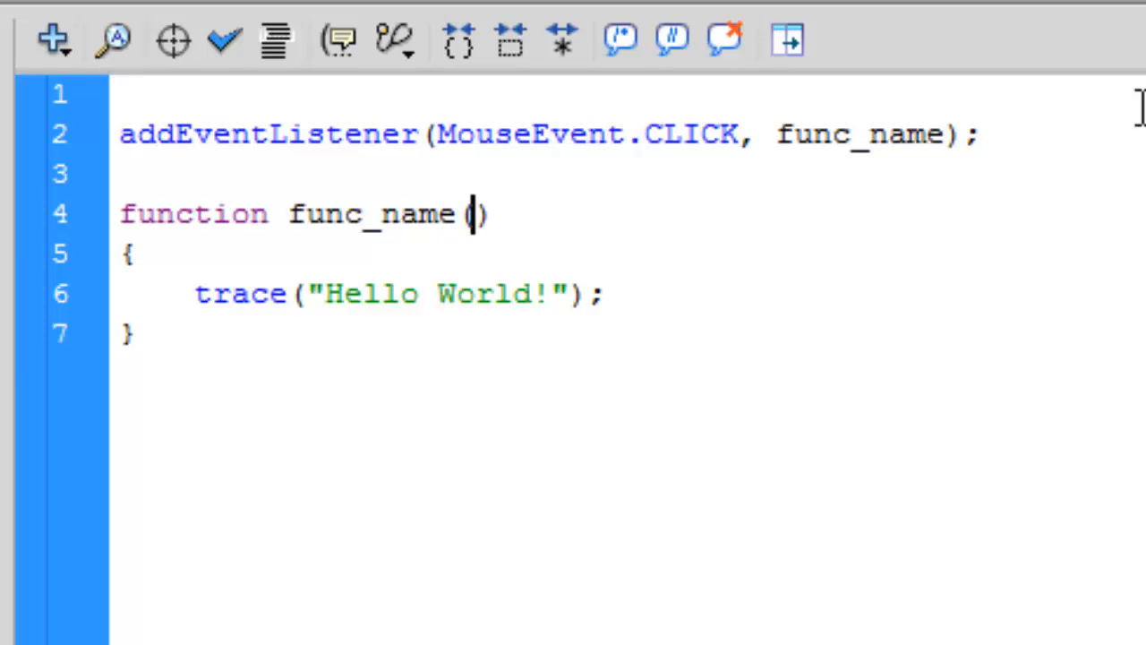
Step: Give func_name an e:MouseEvent parameter, adding the flash.events.MouseEvent import
{"action": "right_click", "coordinate": [285, 523]}
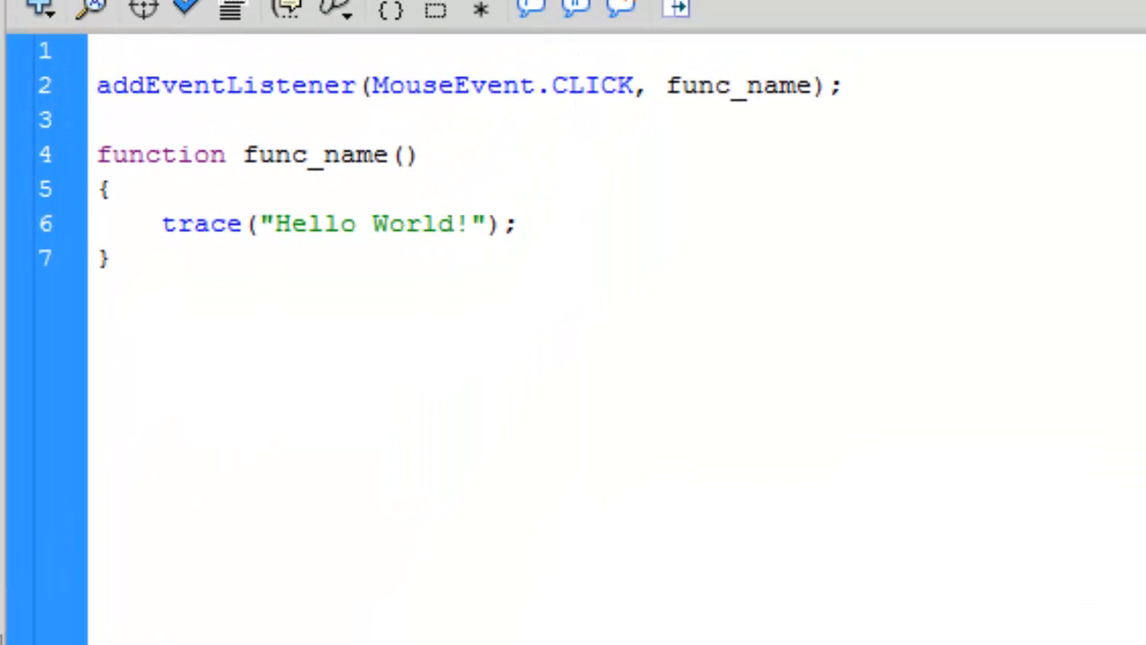
{"action": "type", "text": "e"}
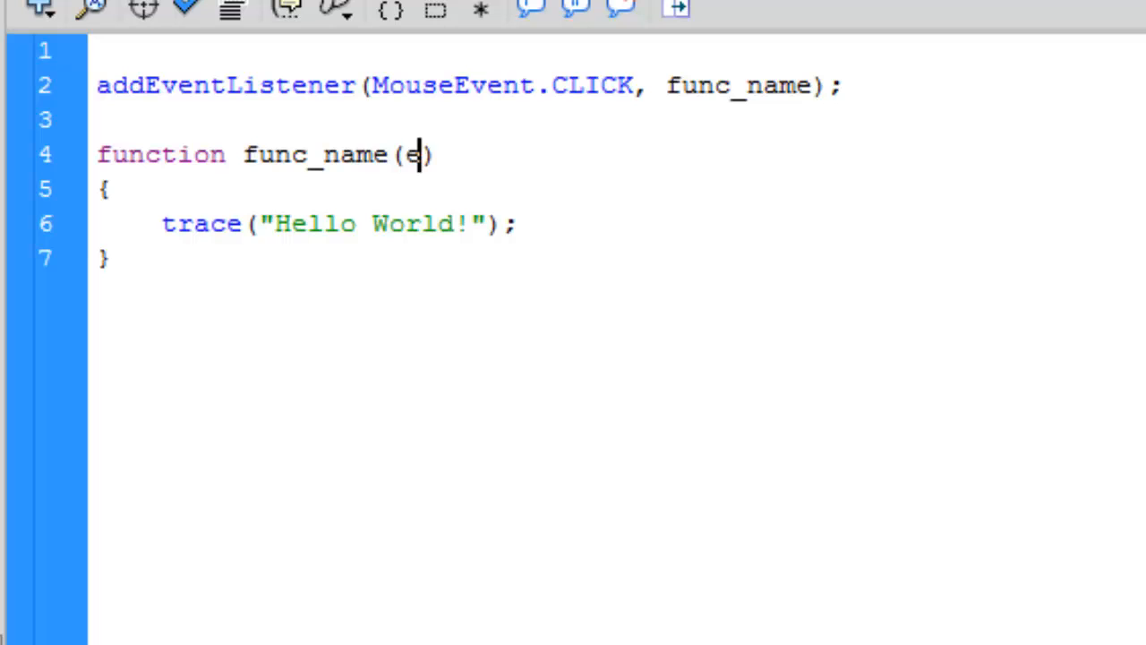
{"action": "type", "text": ":"}
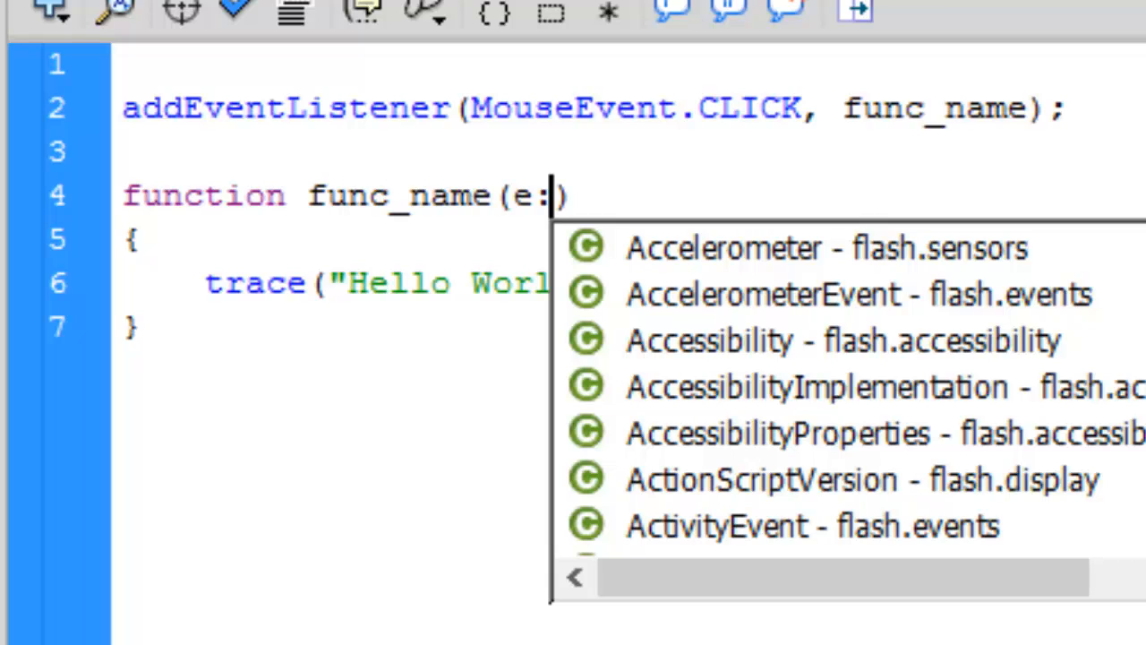
{"action": "type", "text": "mou"}
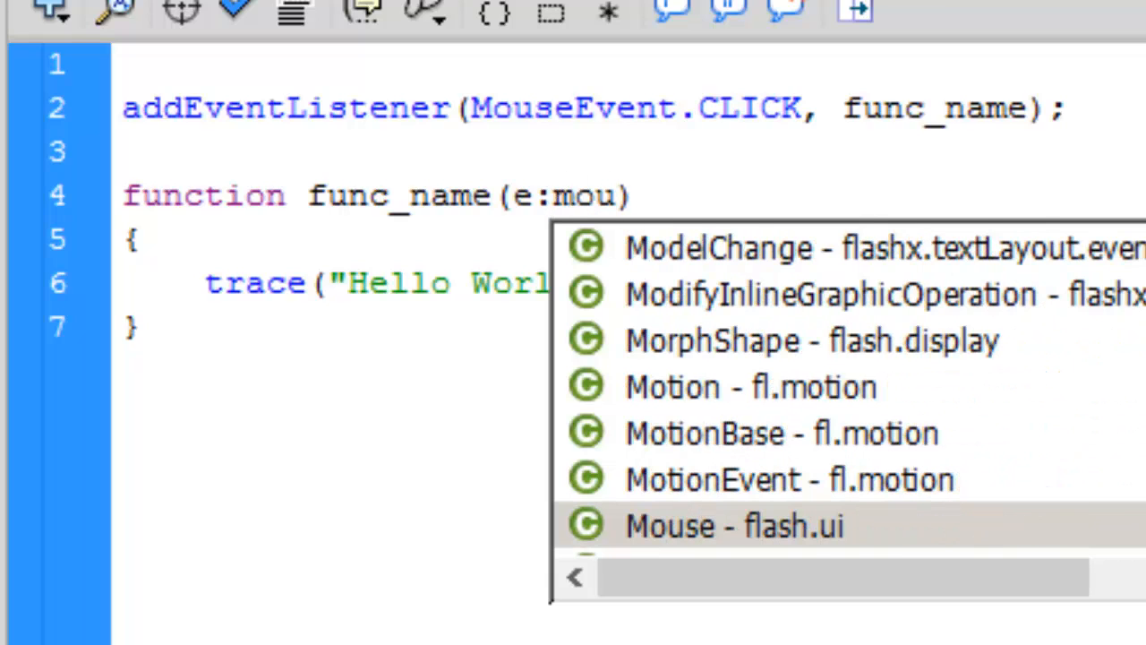
{"action": "type", "text": "se"}
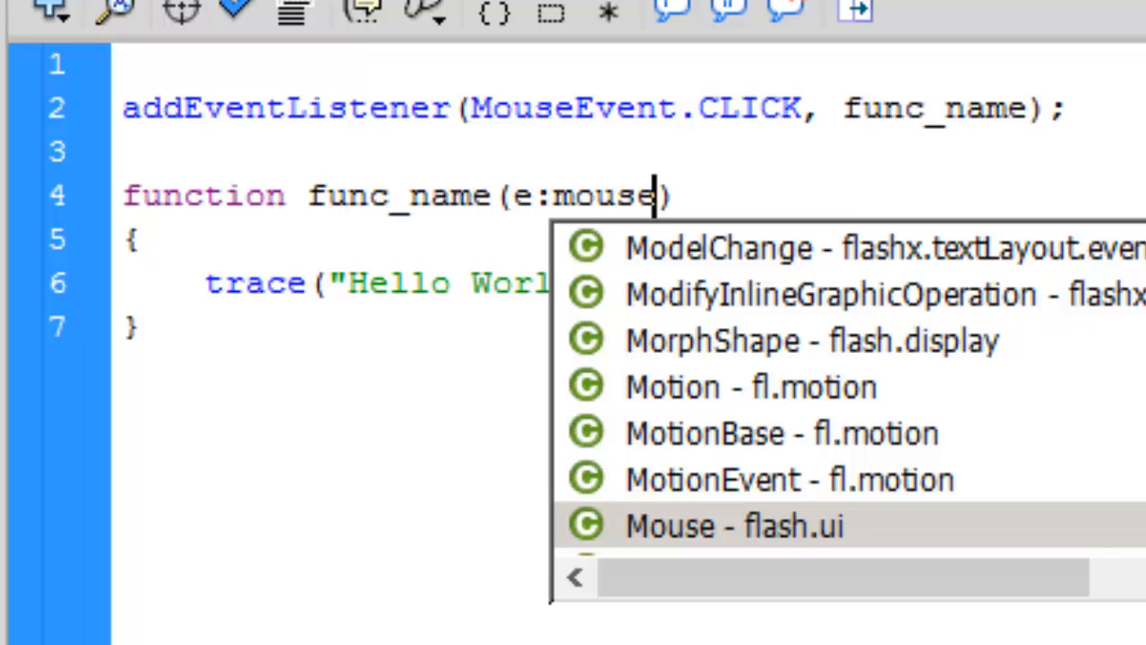
{"action": "type", "text": "Event"}
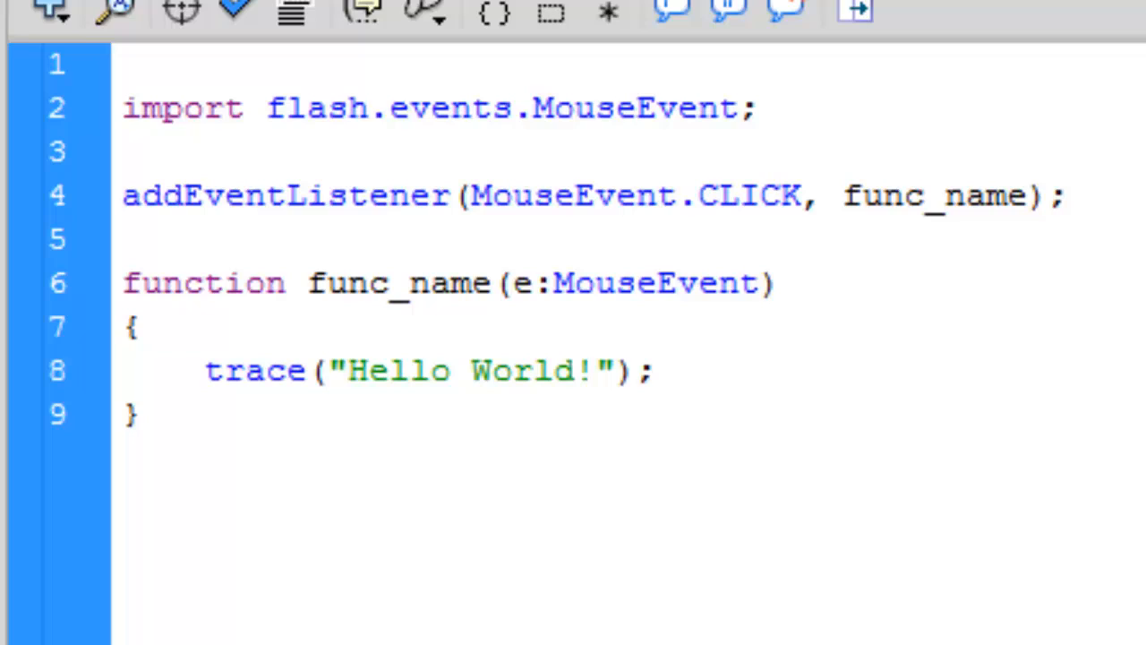
{"action": "left_click", "coordinate": [125, 151]}
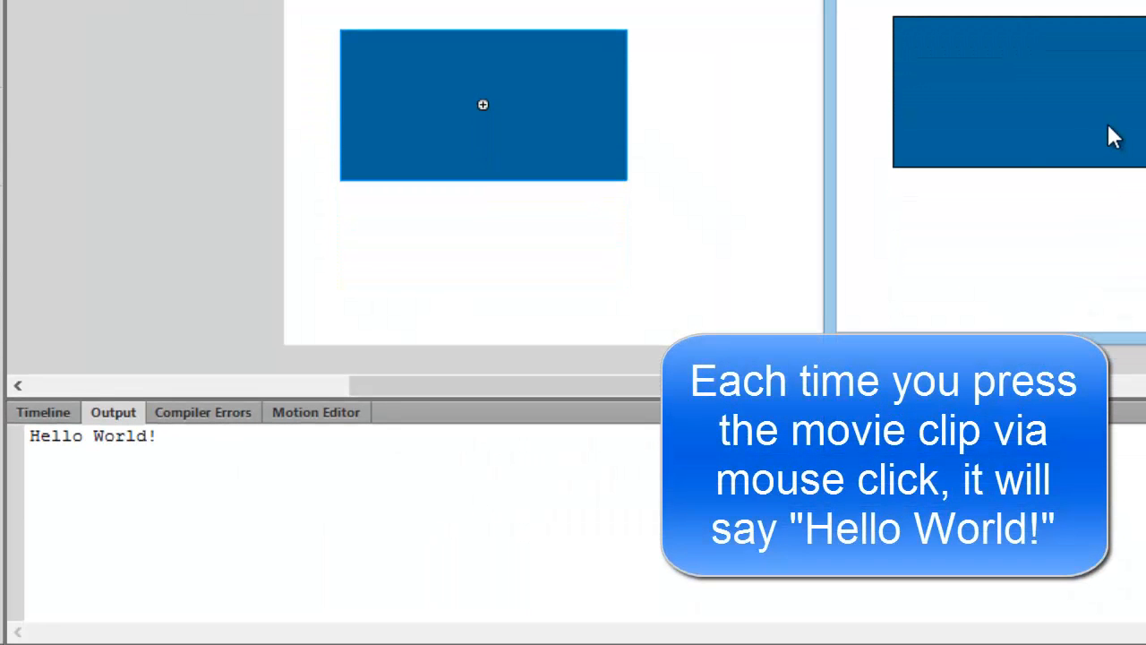
{"action": "mouse_move", "coordinate": [1074, 111]}
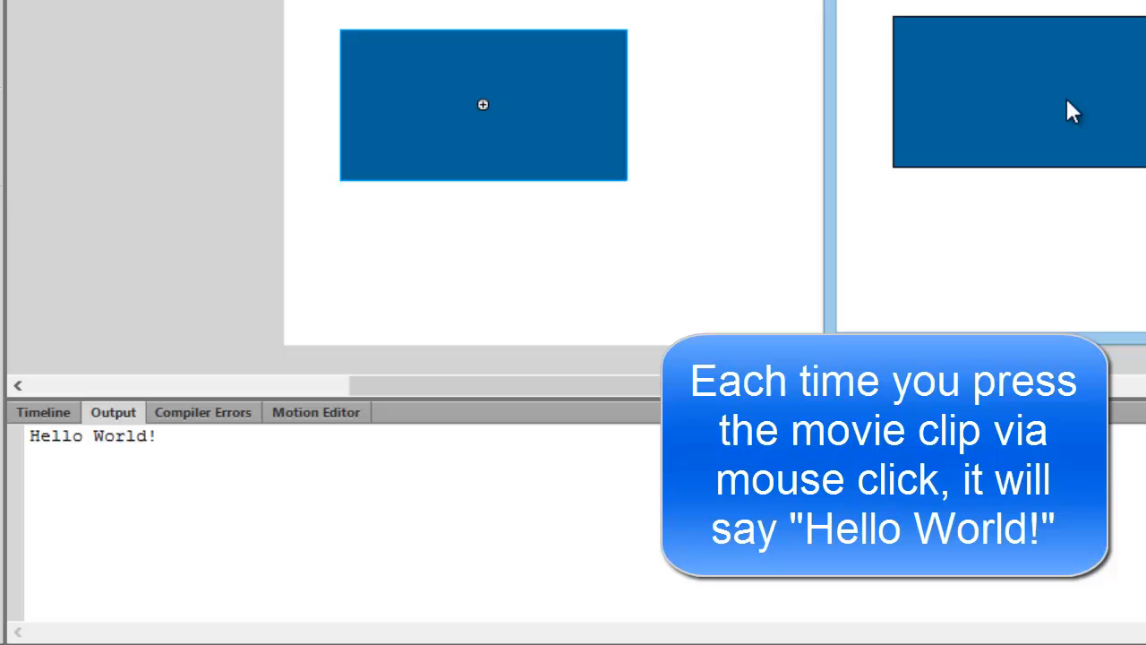
Step: Click the test movie several times so Hello World! prints repeatedly in Output
{"action": "left_click", "coordinate": [1018, 93]}
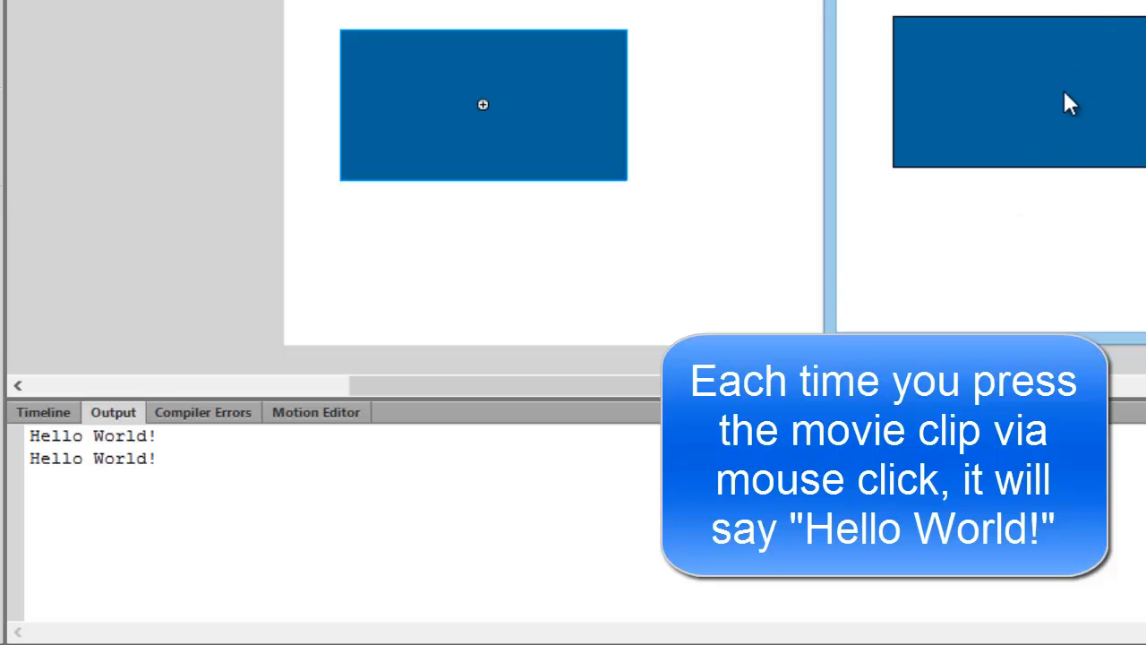
{"action": "left_click", "coordinate": [1017, 93]}
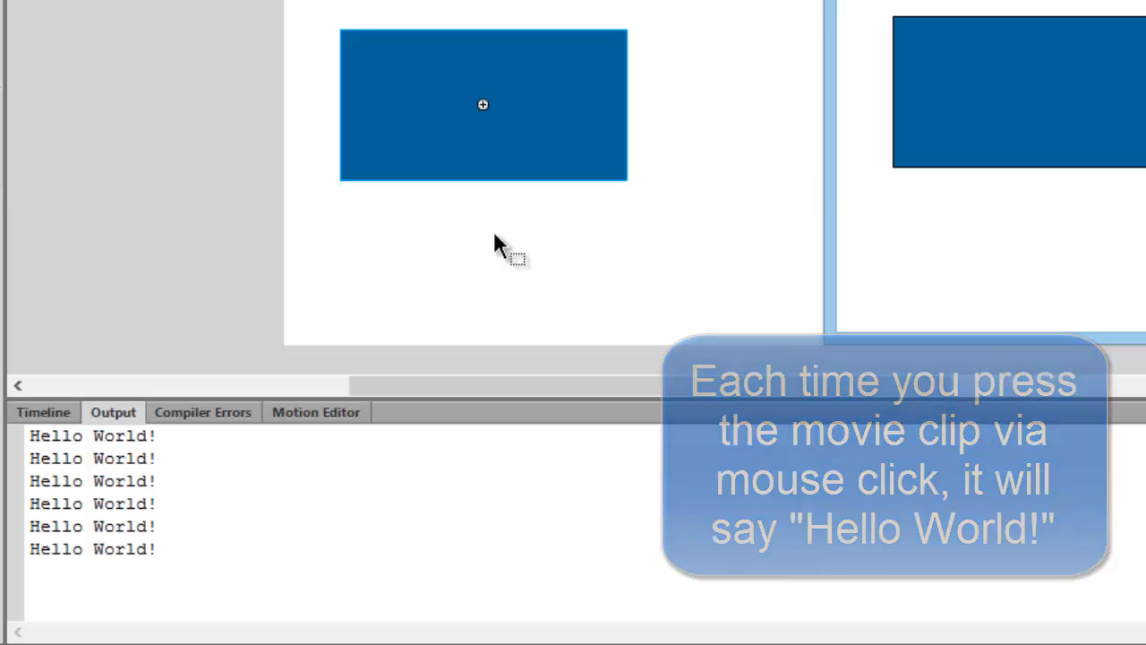
{"action": "left_click", "coordinate": [43, 412]}
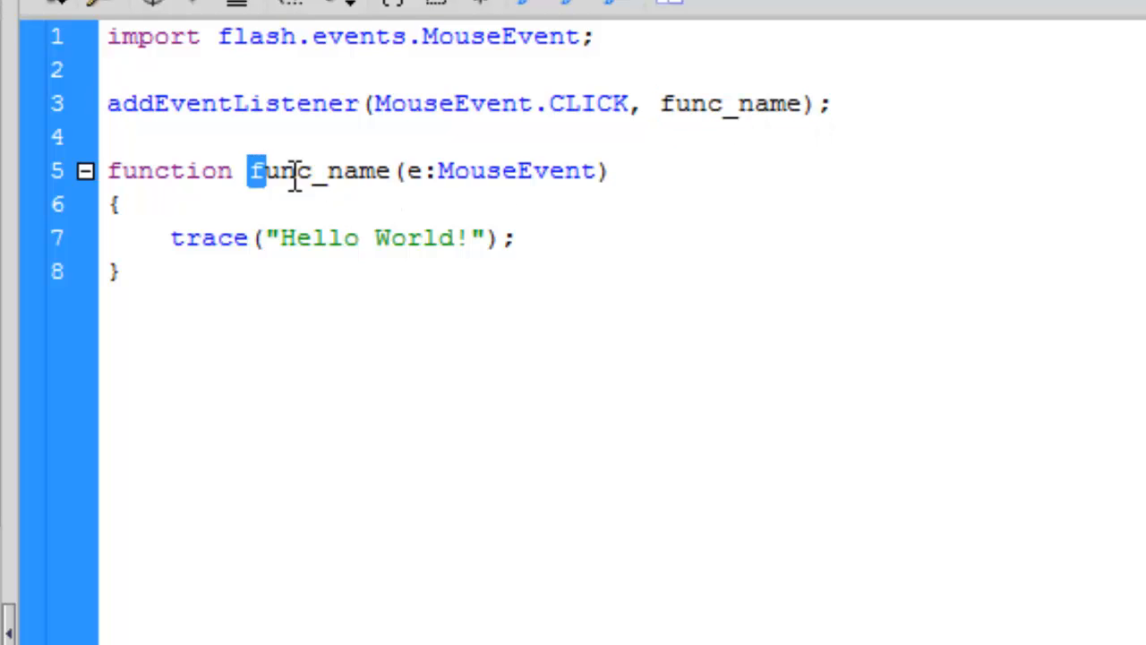
{"action": "double_click", "coordinate": [319, 170]}
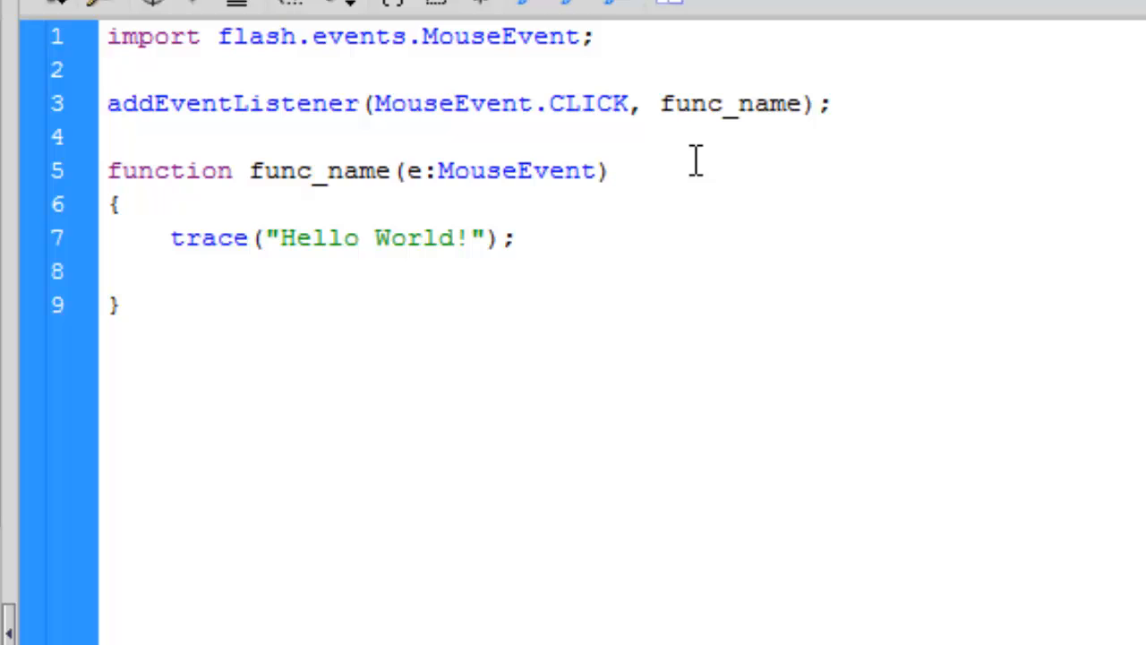
{"action": "key", "text": "Backspace"}
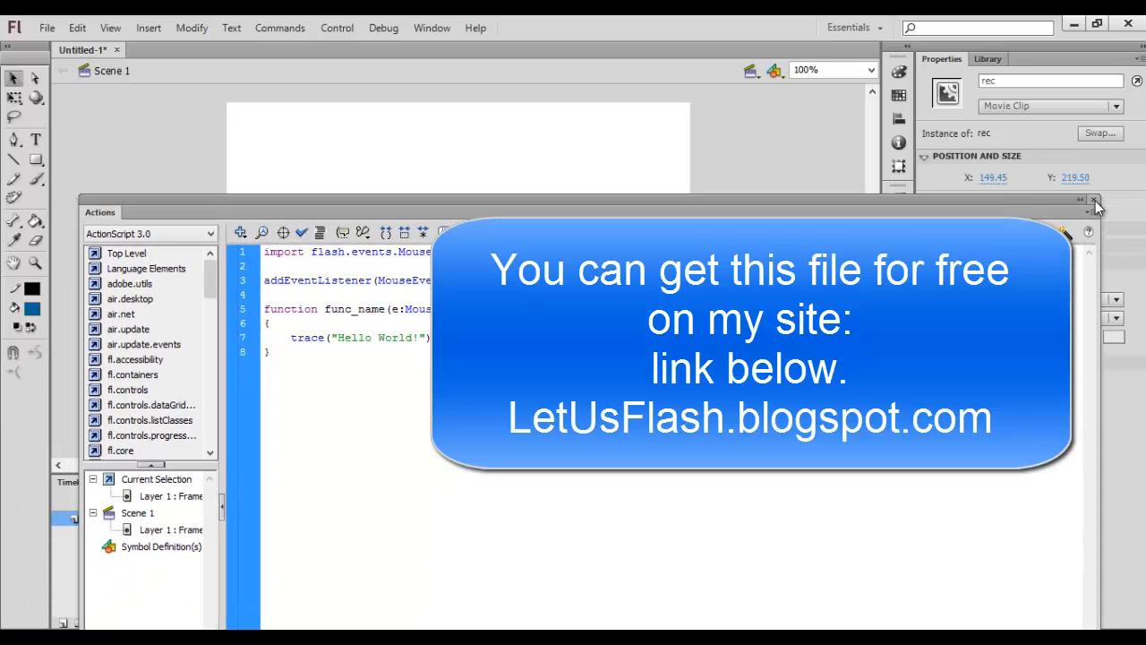
{"action": "left_click", "coordinate": [1094, 201]}
{"action": "type", "text": "rec."}
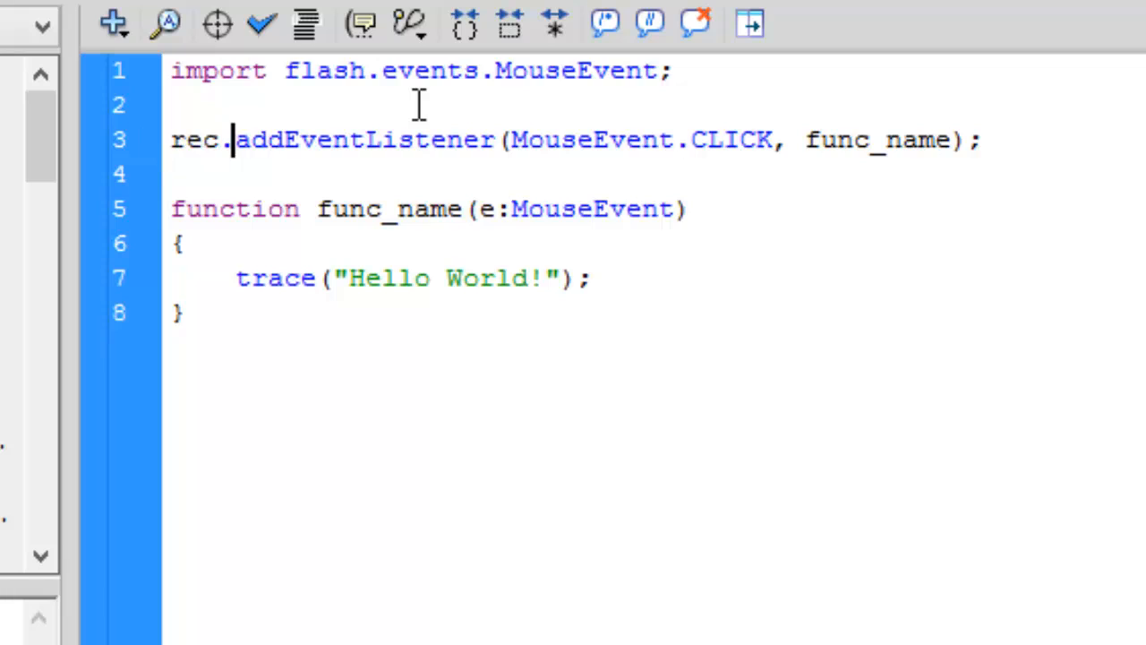
Step: Prefix the listener with rec., test by clicking inside and outside the clip, and reopen the script
{"action": "left_click_drag", "start_coordinate": [237, 139], "coordinate": [804, 140]}
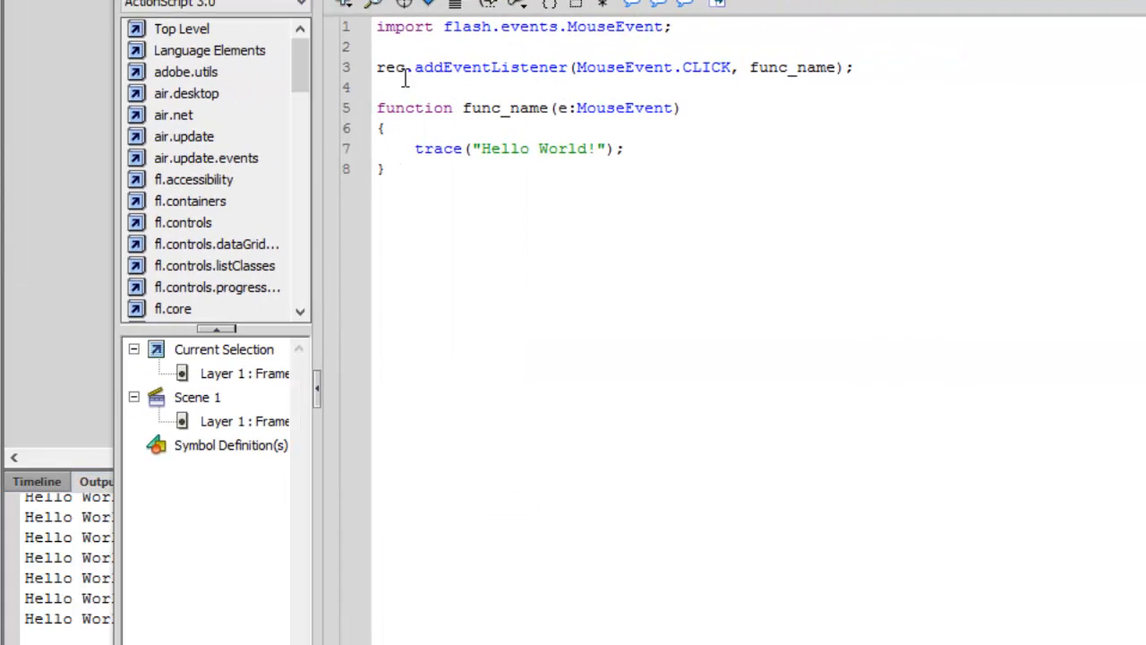
{"action": "double_click", "coordinate": [390, 68]}
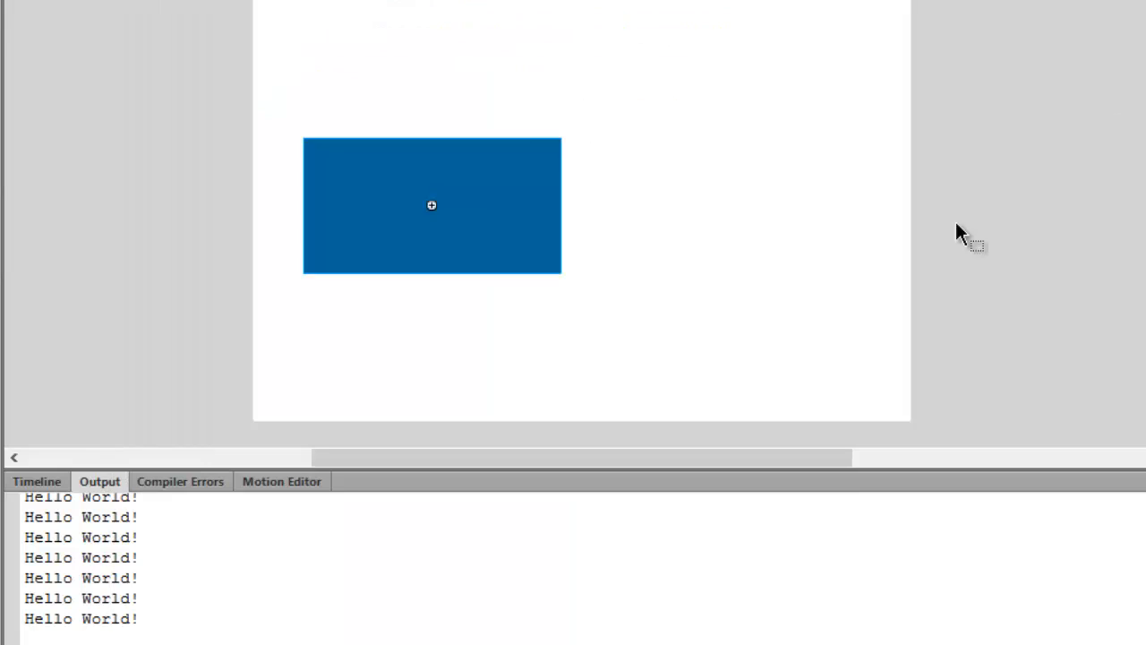
{"action": "left_click", "coordinate": [36, 480]}
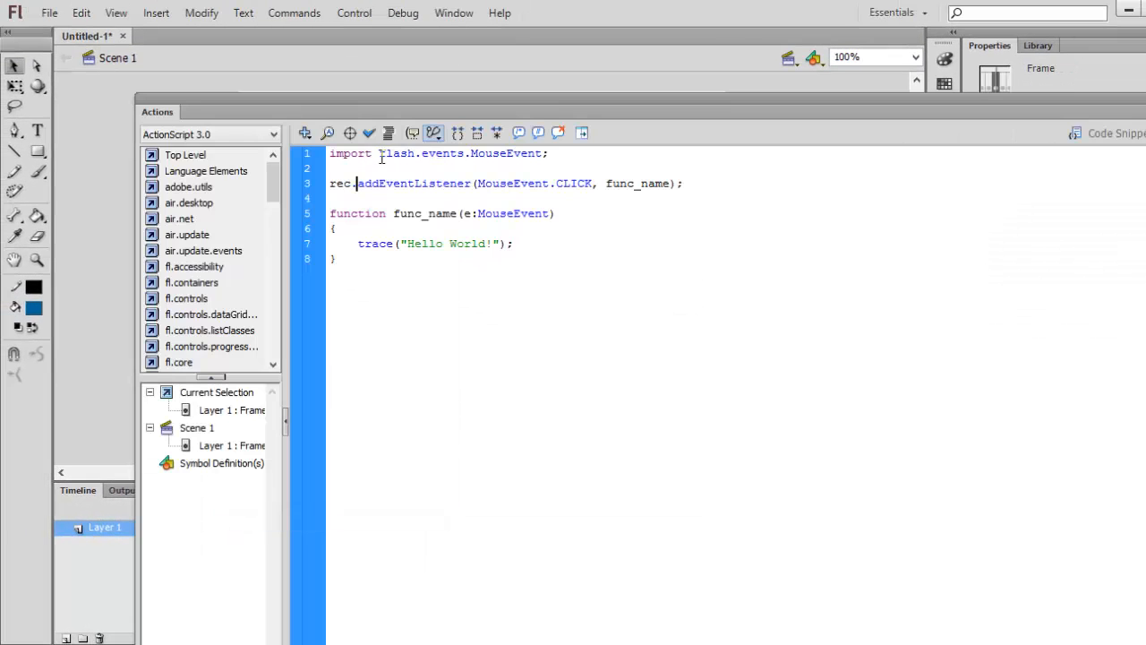
{"action": "double_click", "coordinate": [340, 183]}
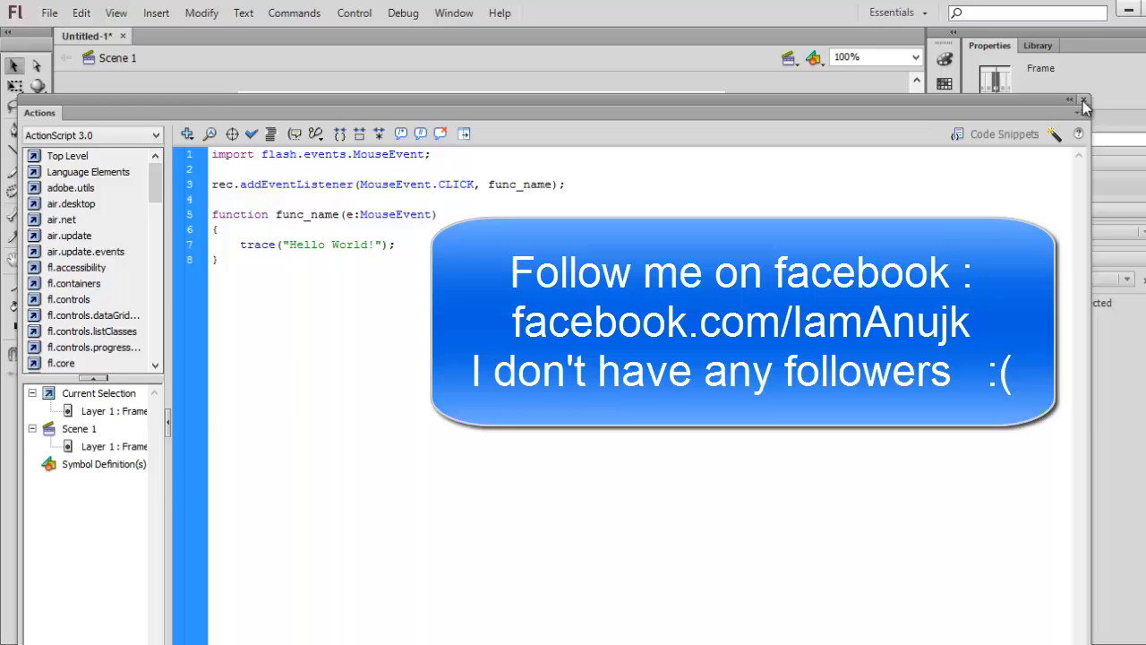
Step: Collapse the Actions panel to reveal the stage, then switch to the Actions folder in File Explorer
{"action": "left_click", "coordinate": [1084, 100]}
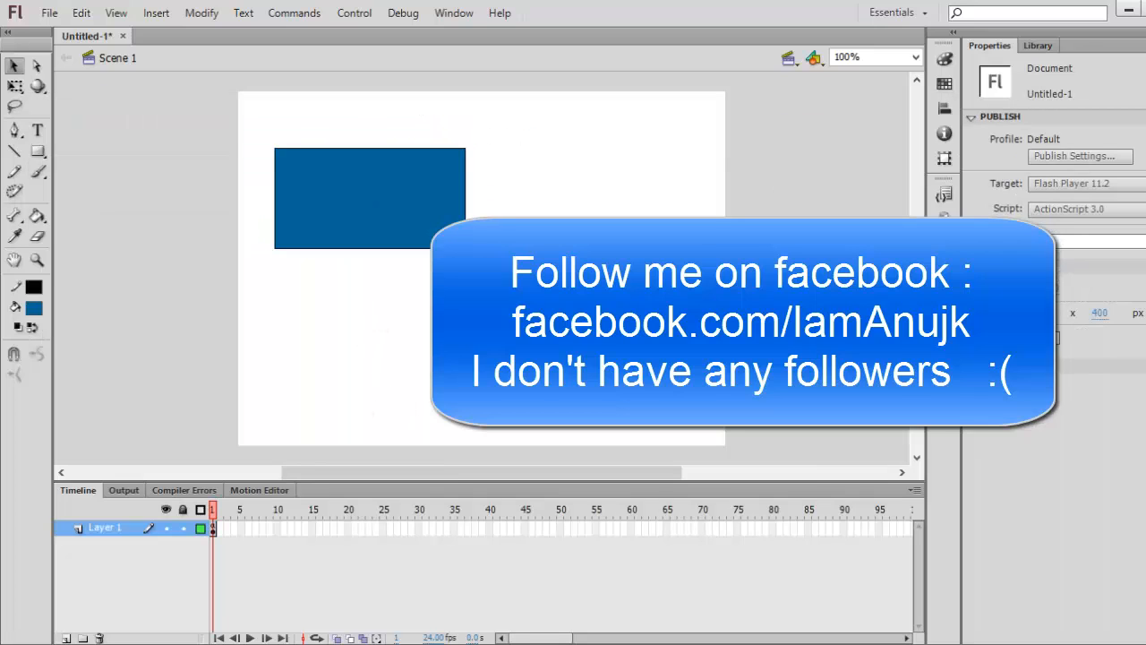
{"action": "mouse_move", "coordinate": [206, 565]}
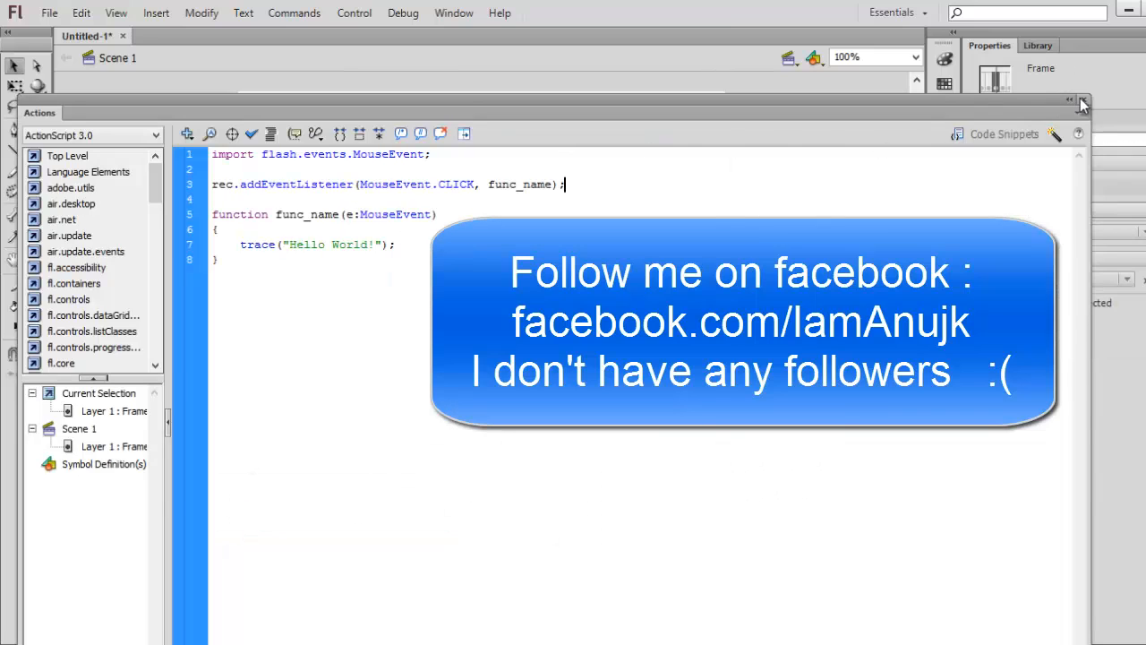
{"action": "right_click", "coordinate": [215, 526]}
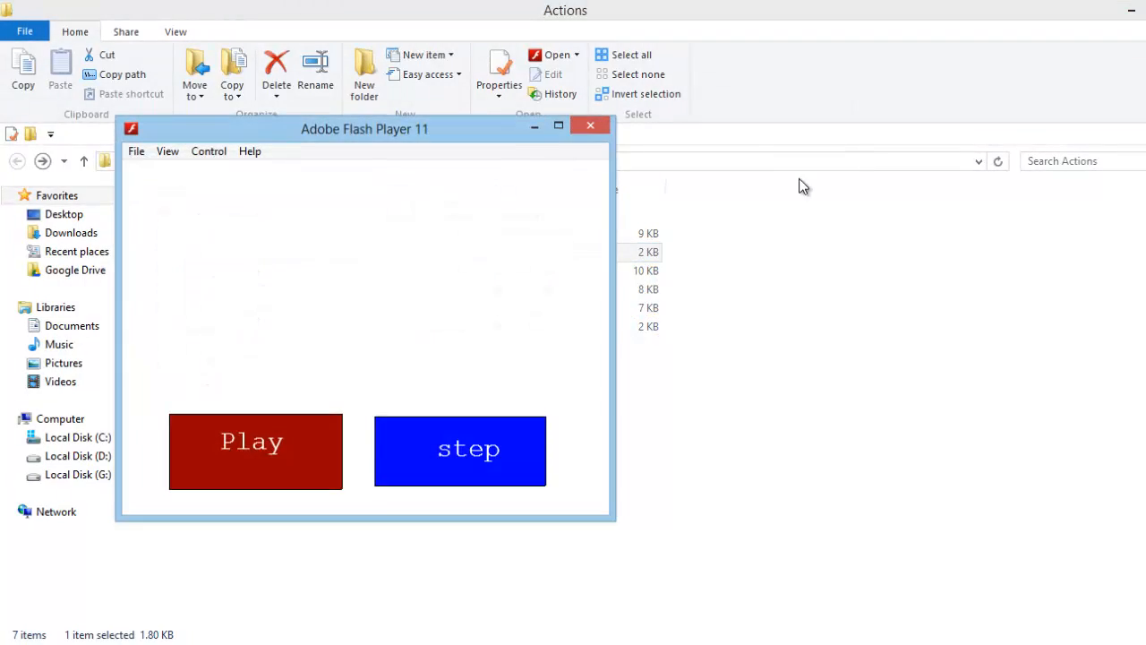
Step: In the To upload on blog folder, close the running movie and play Untitled-2.swf in Flash Player
{"action": "left_click", "coordinate": [592, 126]}
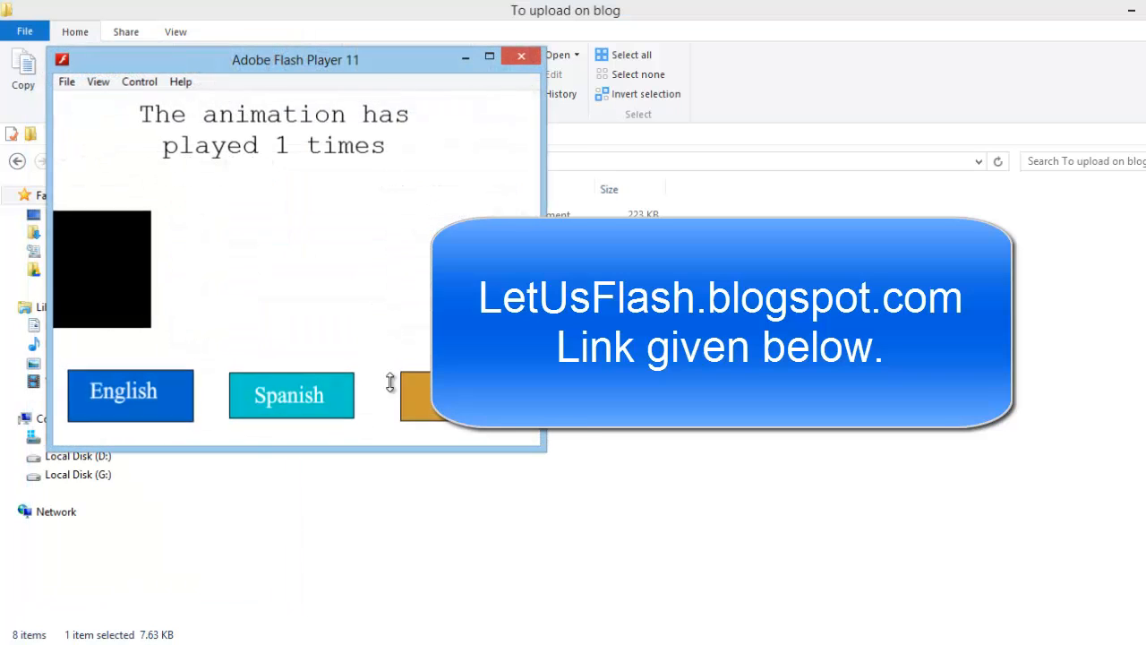
{"action": "left_click", "coordinate": [519, 56]}
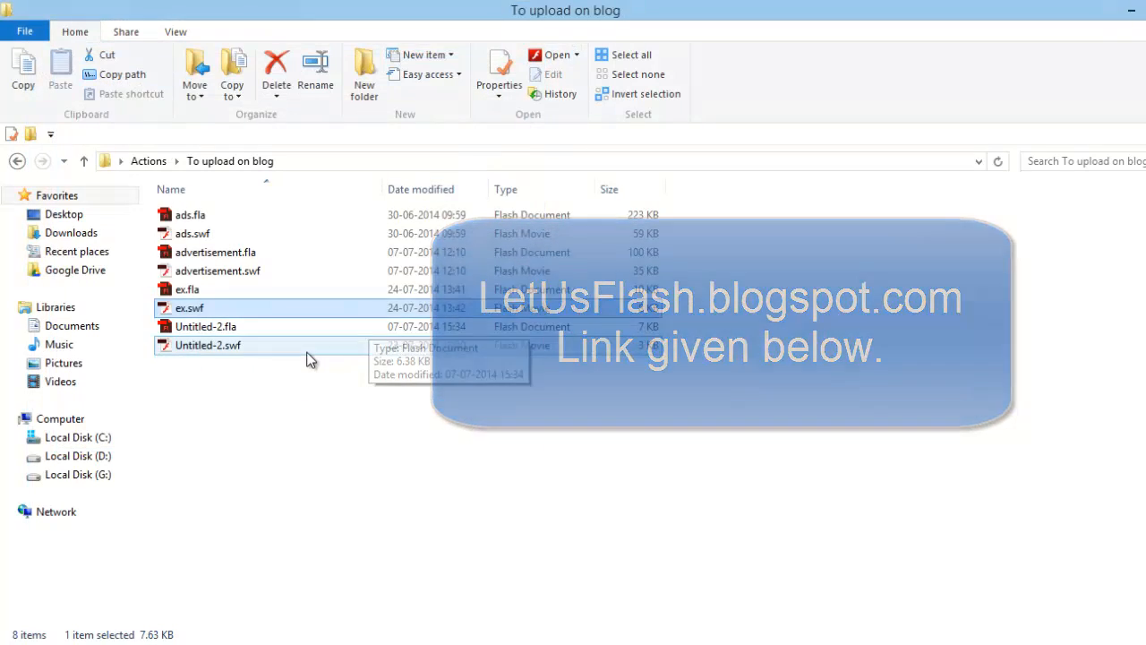
{"action": "double_click", "coordinate": [208, 344]}
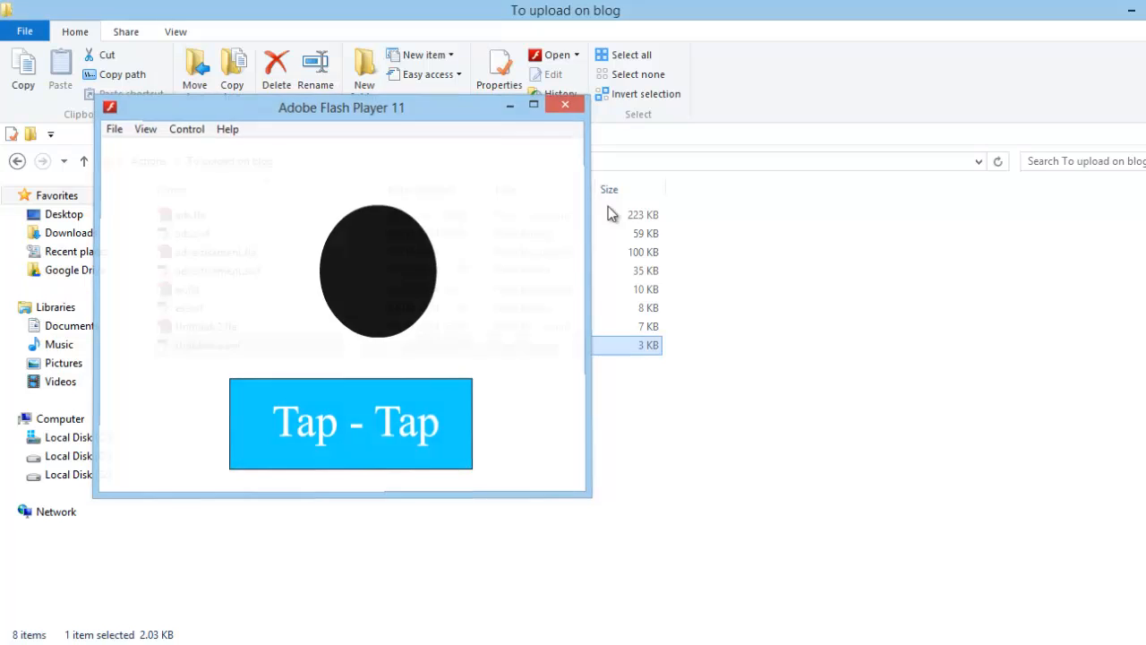